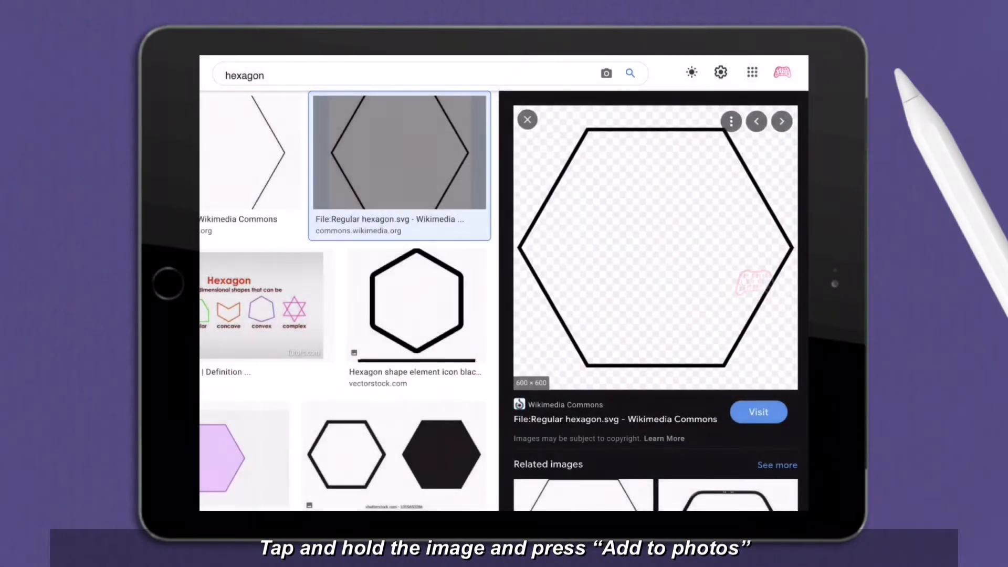
- Scroll the hexagon image results to reach the regular hexagon outline preview
scroll(up, 3)
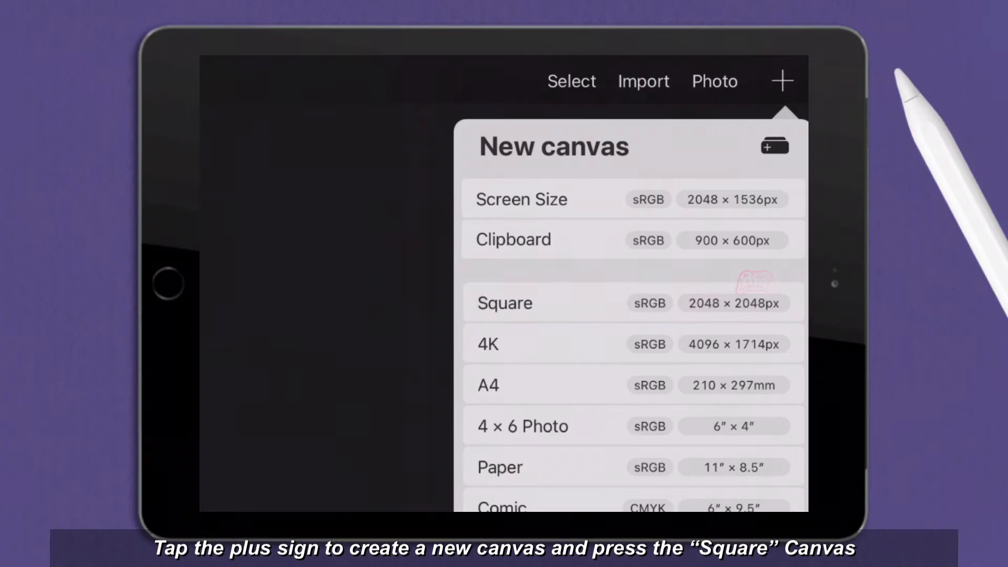
- Create a square canvas and enlarge the inserted hexagon outline to fill it
click(504, 303)
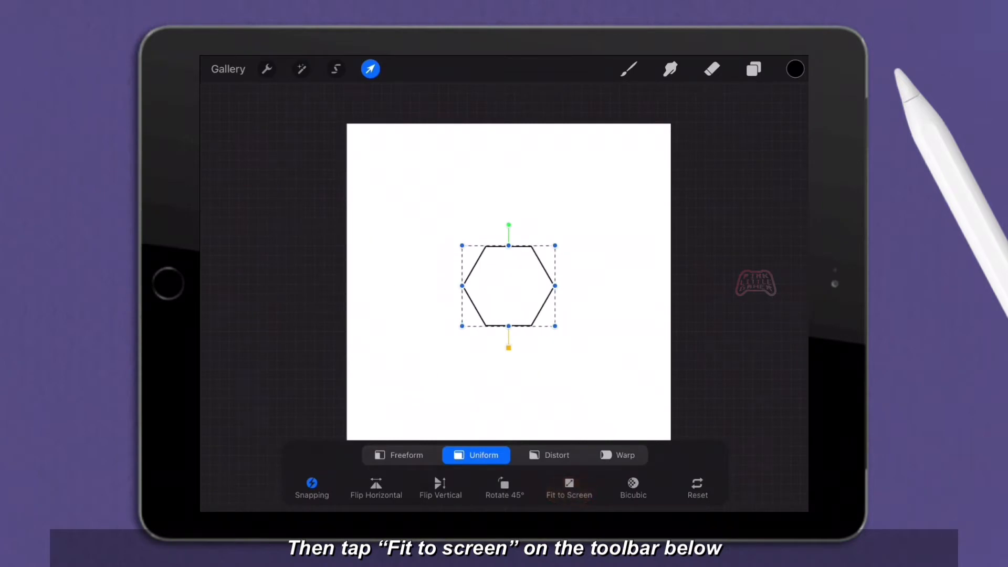
click(568, 487)
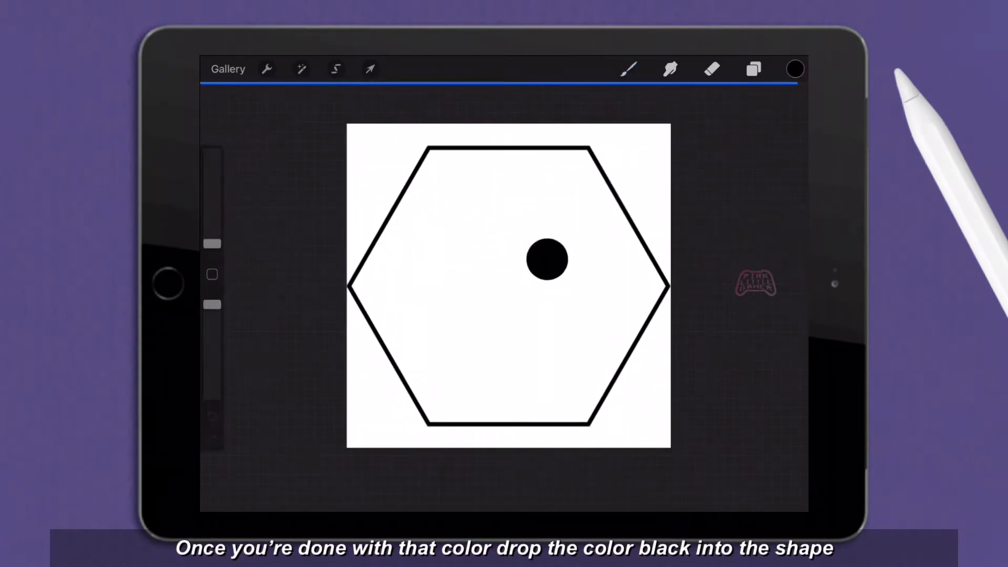
- Alpha-lock the black-filled hexagon layer so it can be refilled solid white
click(753, 69)
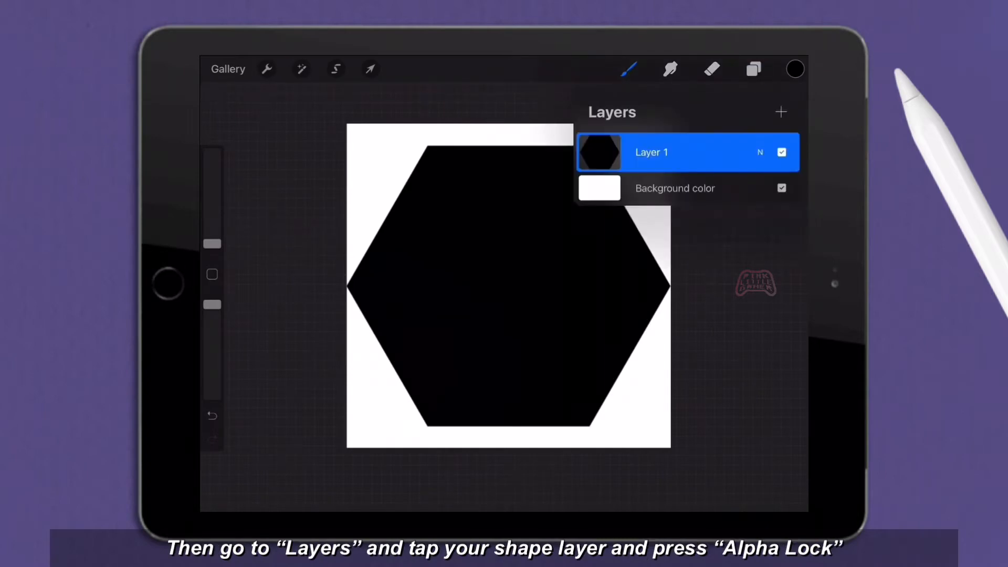
click(651, 152)
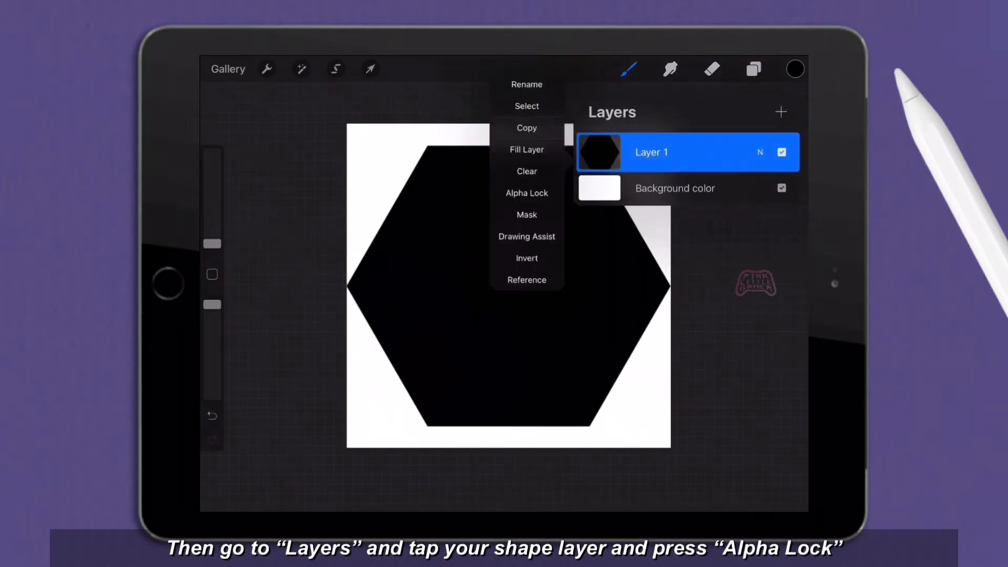
click(795, 69)
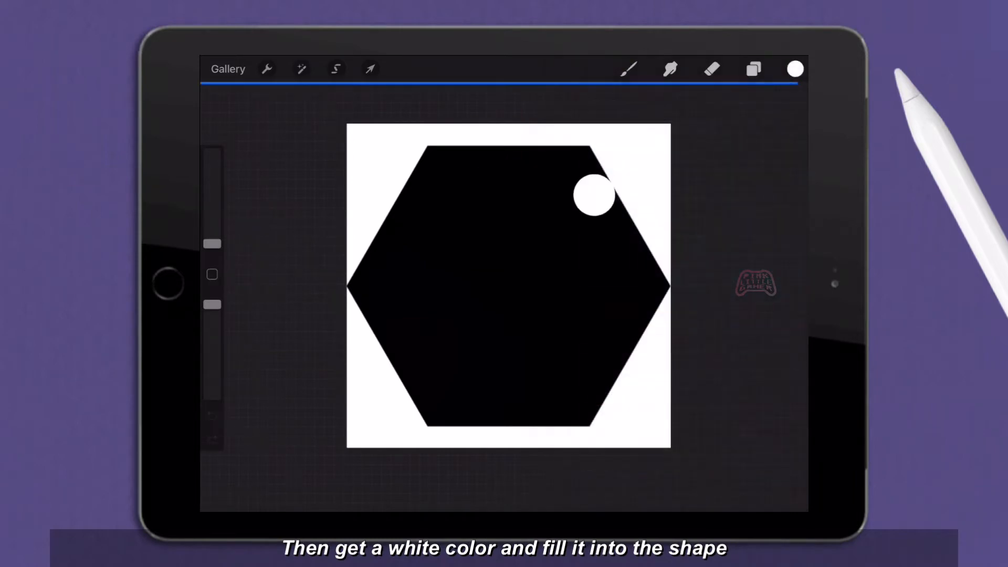
click(753, 69)
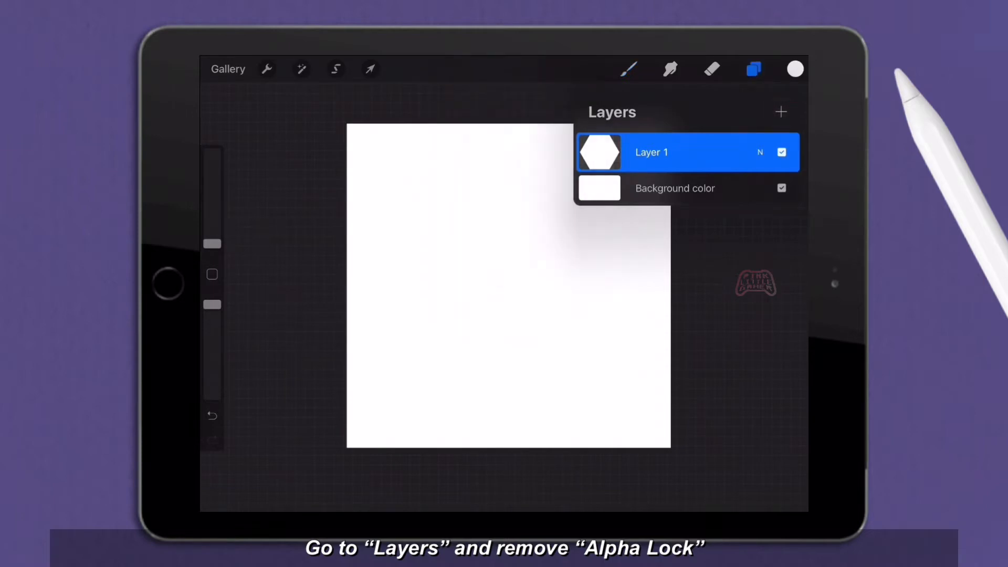
- Add a new layer beneath the hexagon to hold the solid black background
click(781, 112)
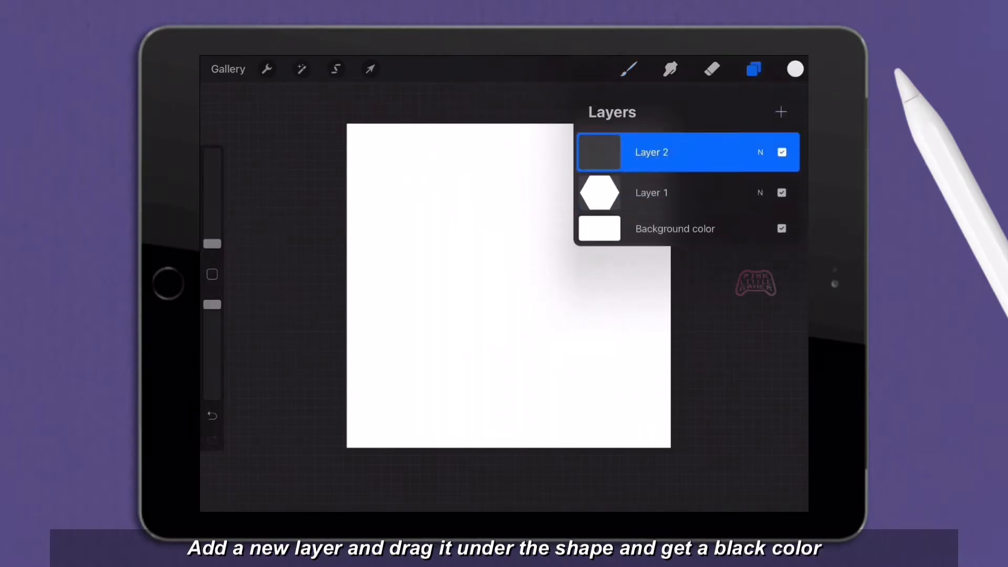
click(795, 69)
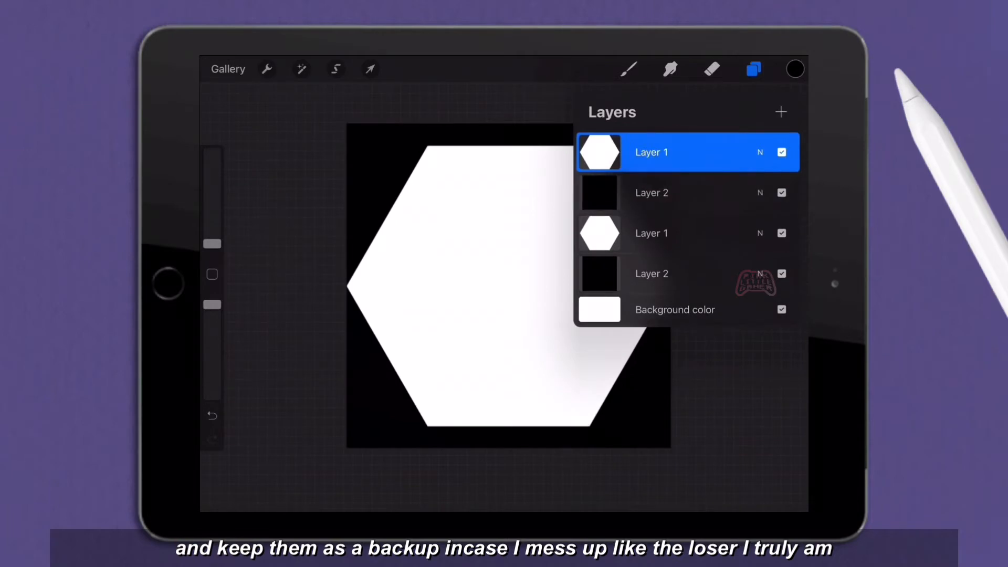
- Group the backup hexagon with its black layer, then collapse and hide the group
click(651, 233)
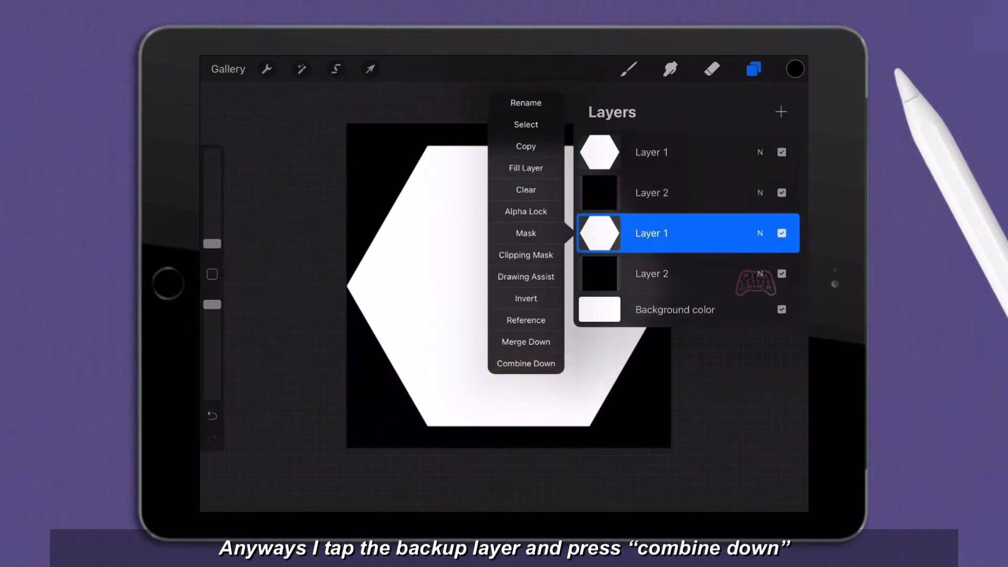
click(525, 363)
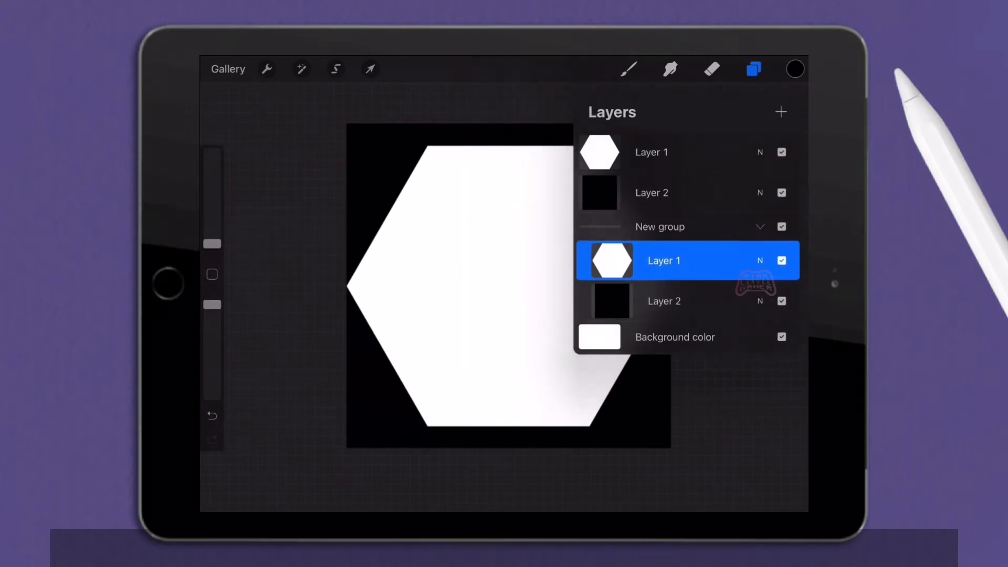
click(659, 226)
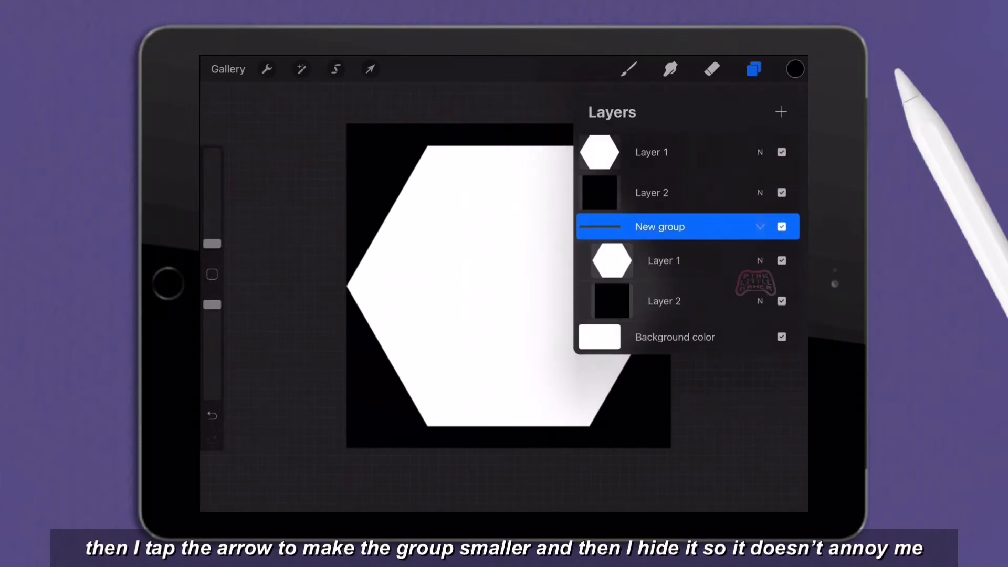
click(761, 226)
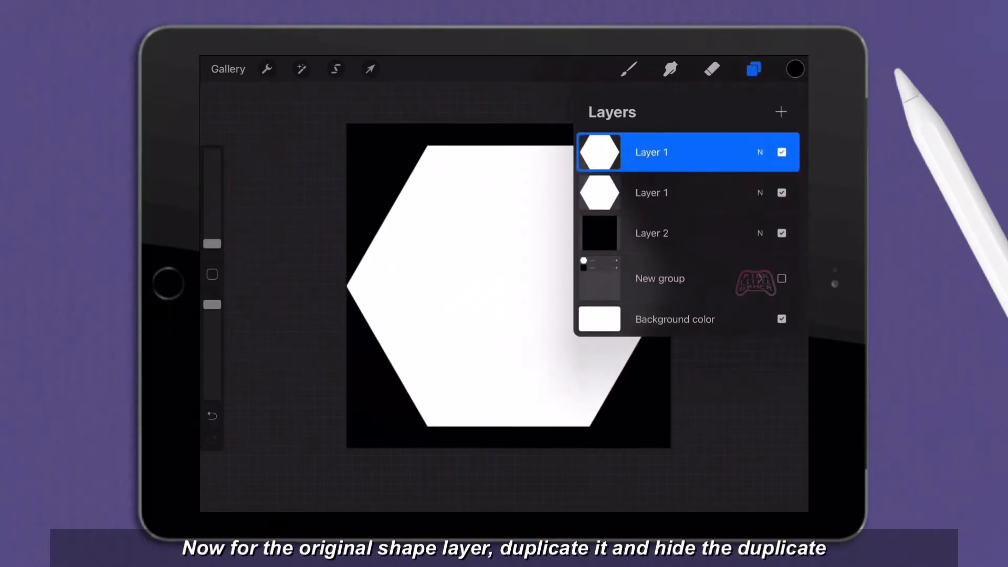
- Hide the spare hexagon, shrink the visible one, copy it and merge the two small hexagons
click(782, 152)
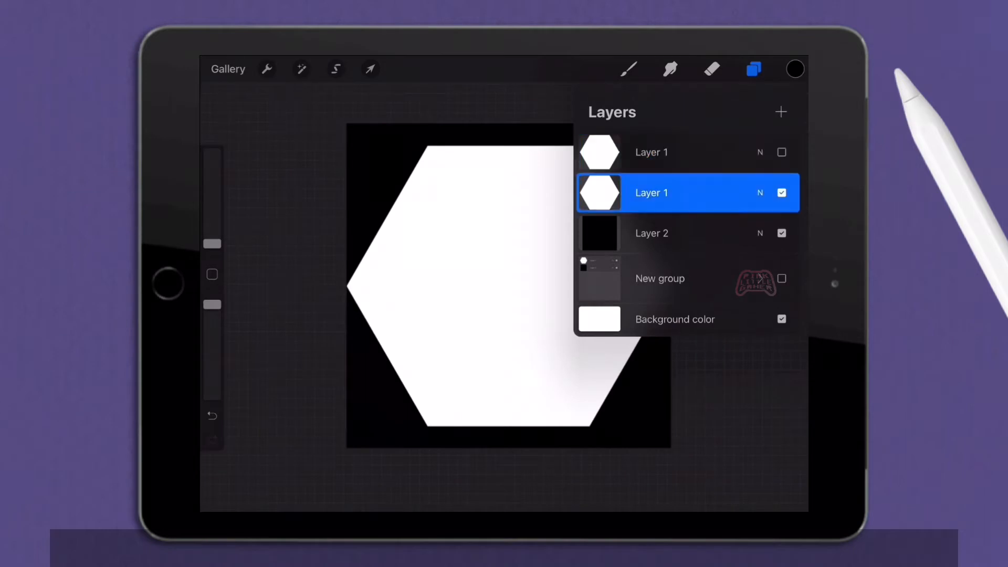
click(369, 68)
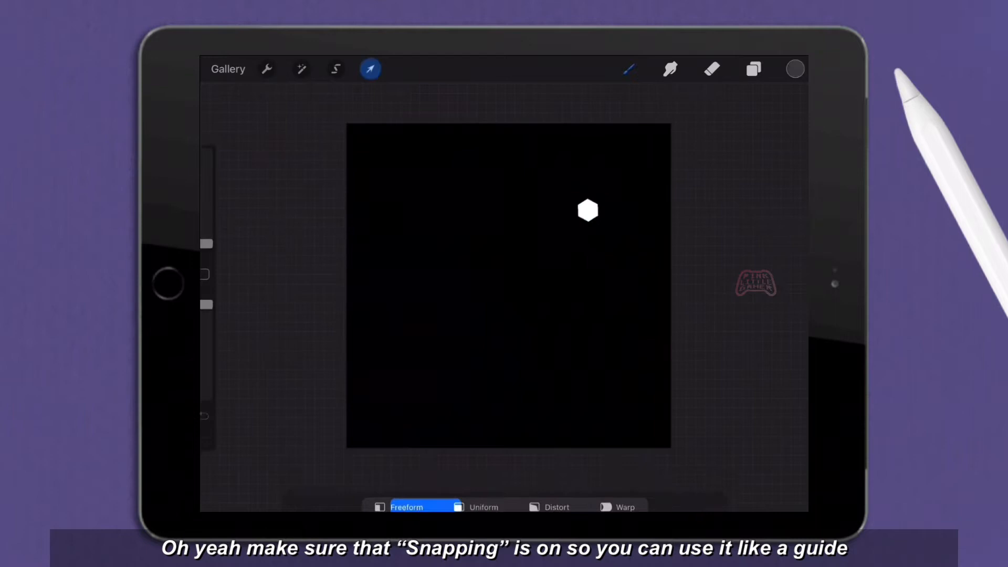
click(753, 69)
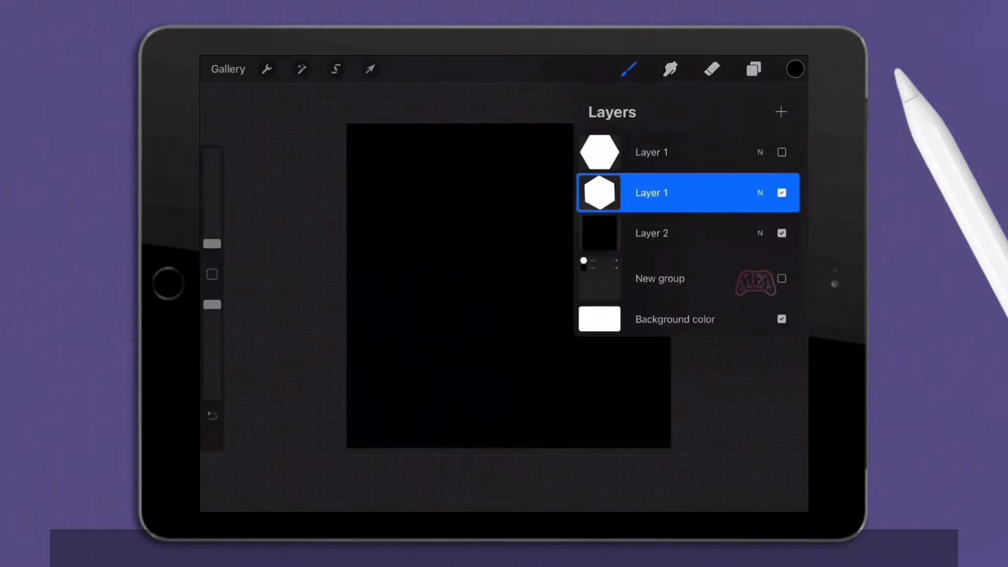
click(781, 112)
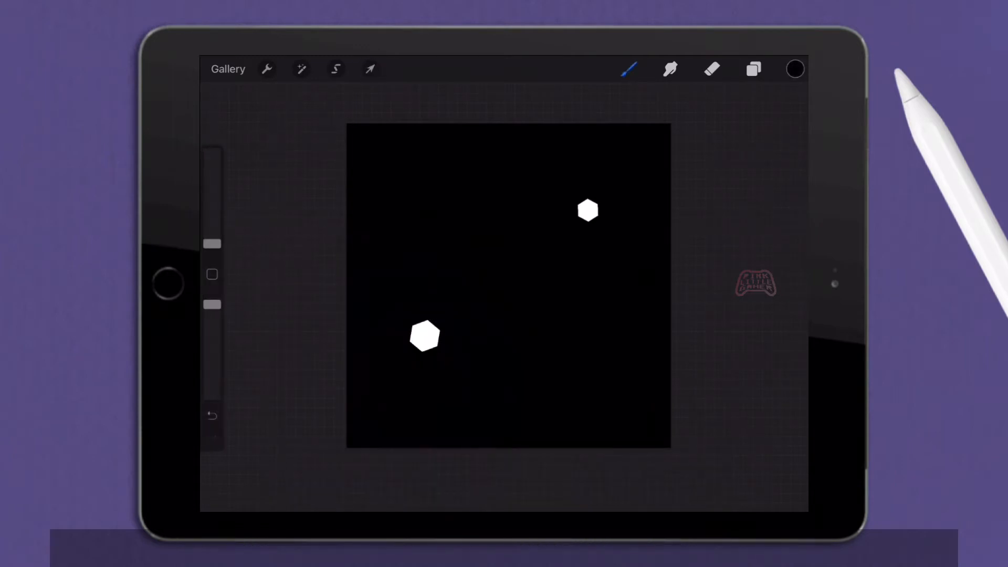
click(753, 68)
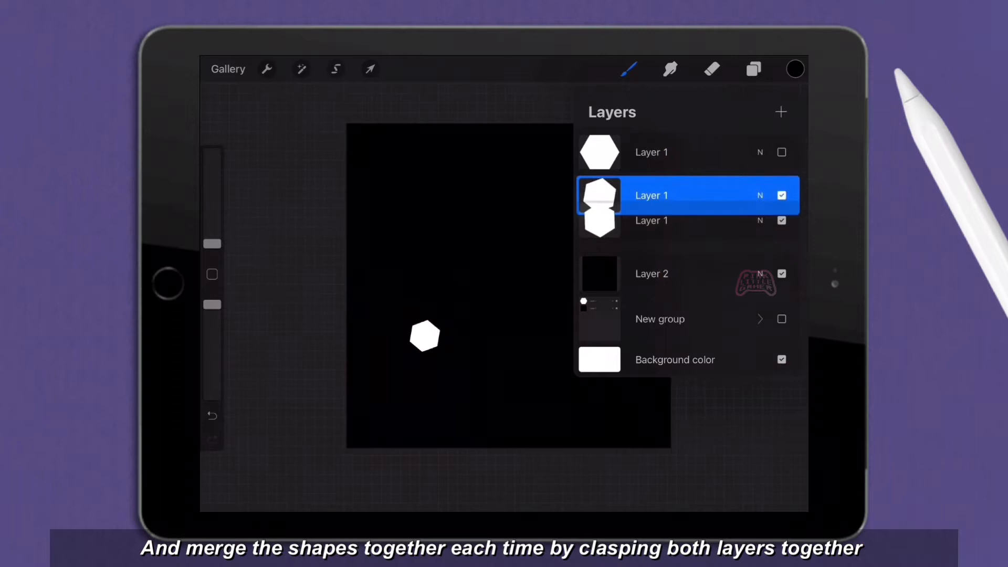
click(370, 69)
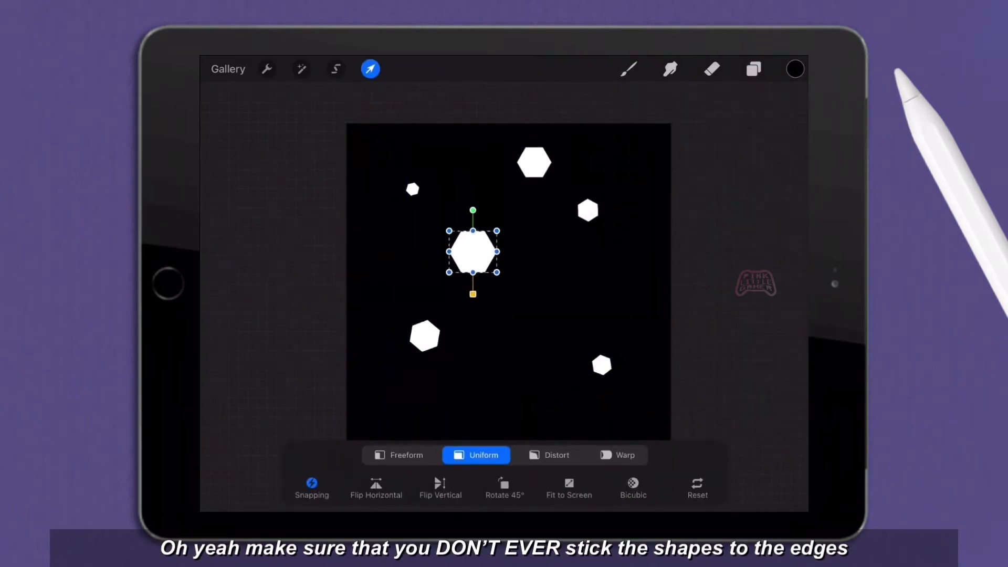
- Merge further small hexagons into the scattered layer and reveal the full-size copy again
click(753, 69)
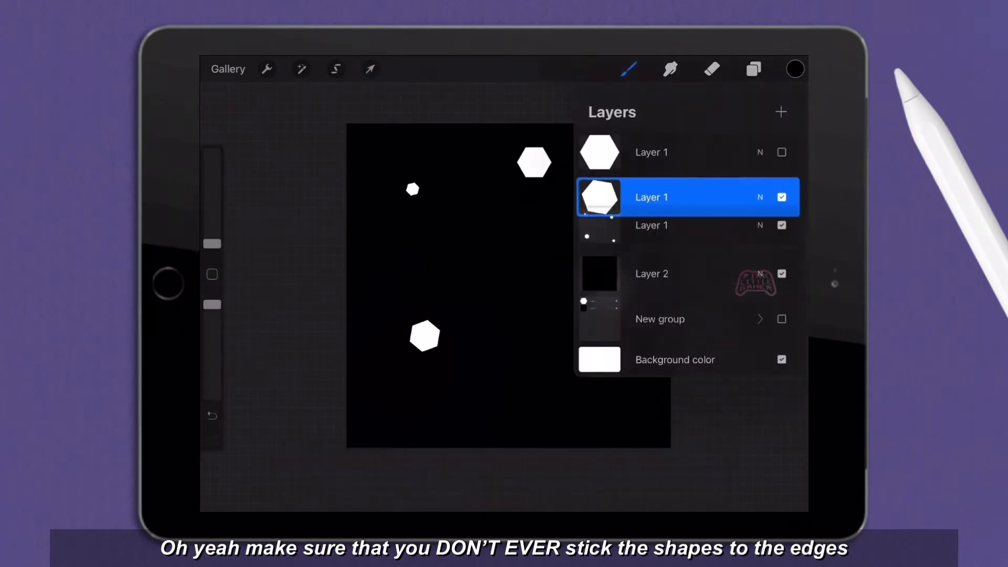
click(370, 69)
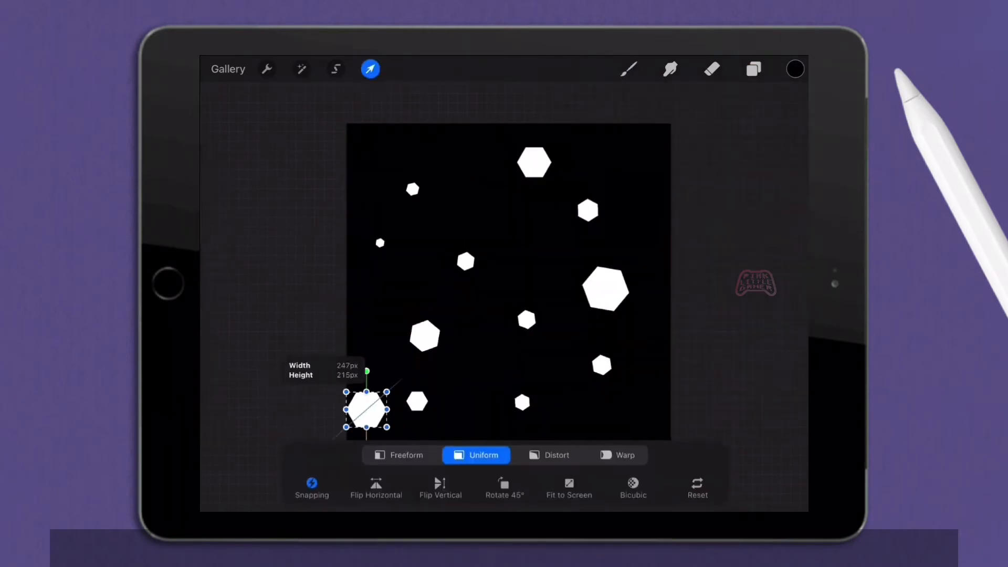
click(753, 69)
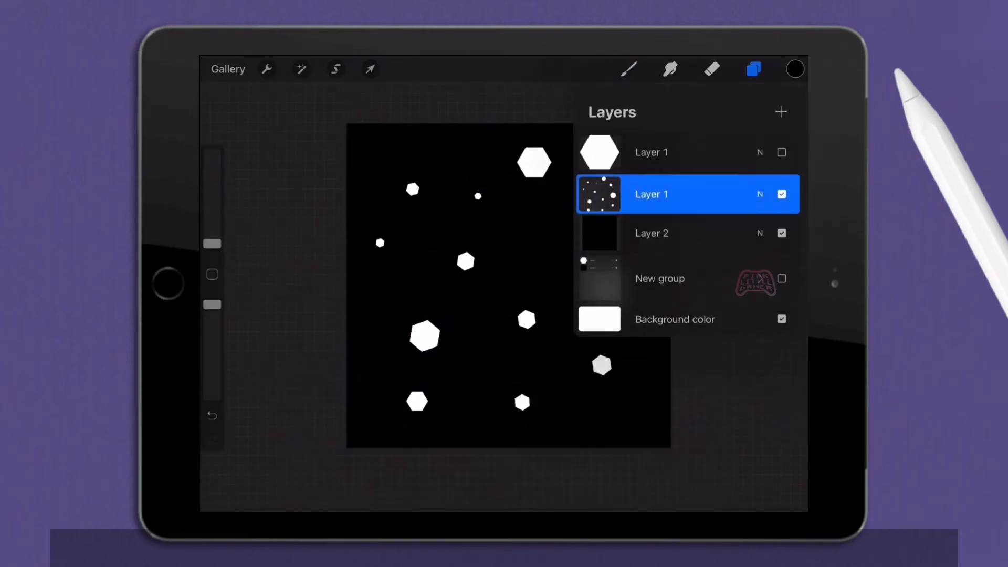
click(753, 69)
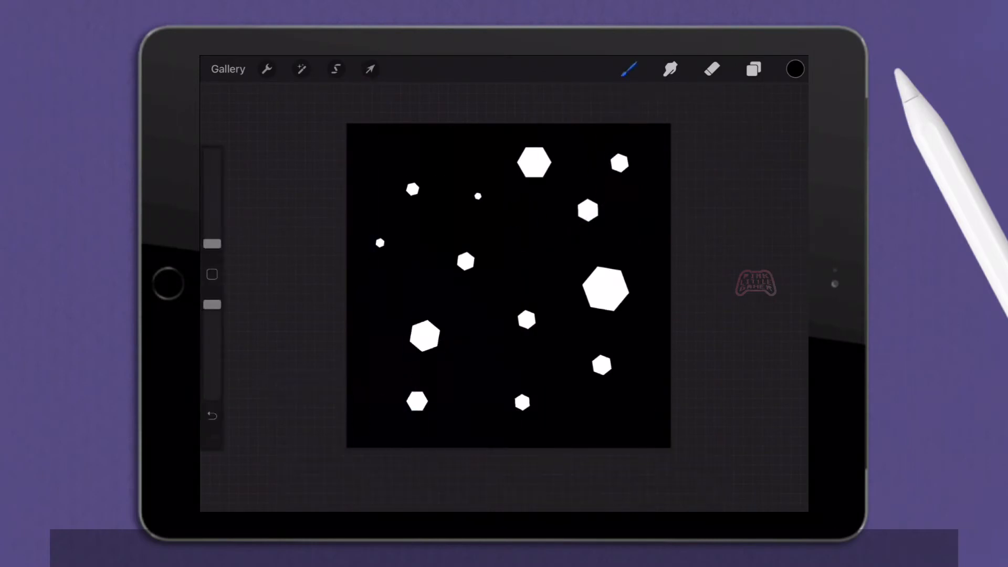
click(370, 69)
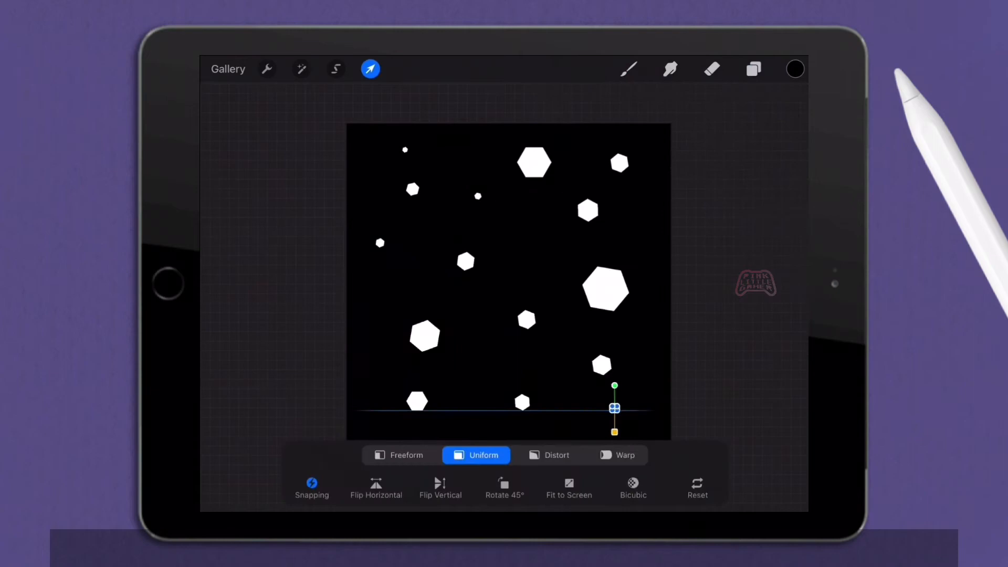
click(753, 69)
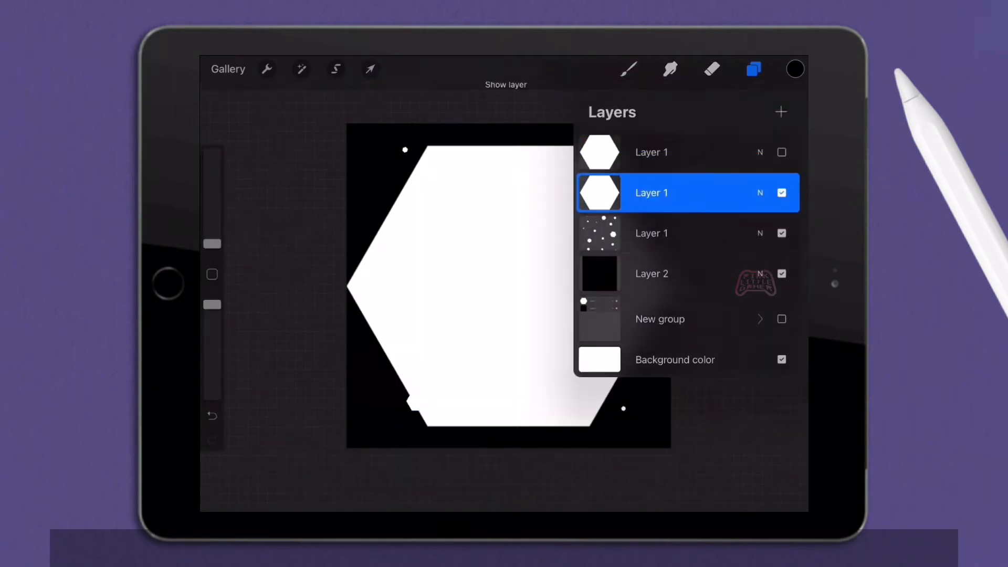
click(753, 70)
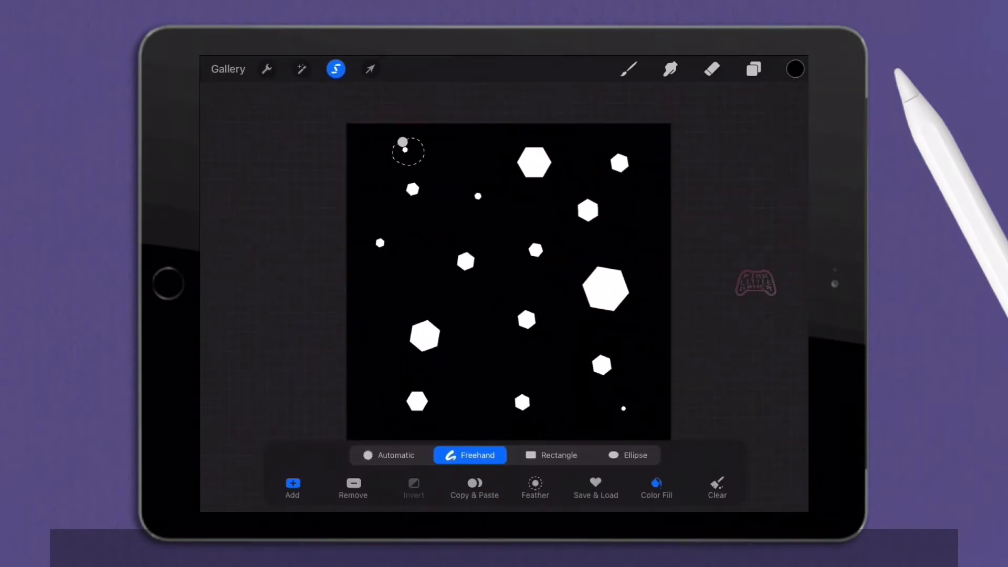
- Duplicate a tiny white hexagon and place it to complete the first scattered batch
click(369, 69)
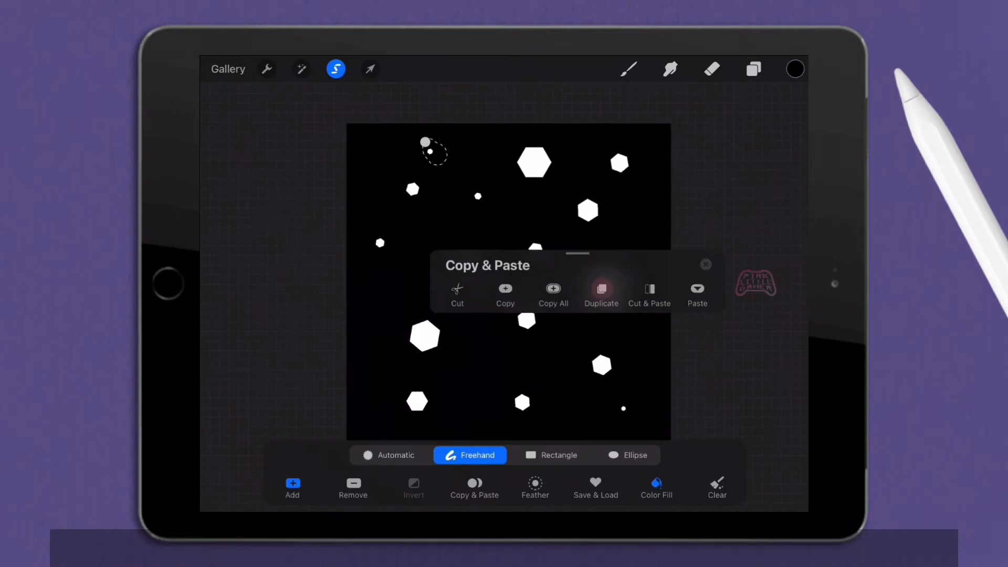
click(599, 292)
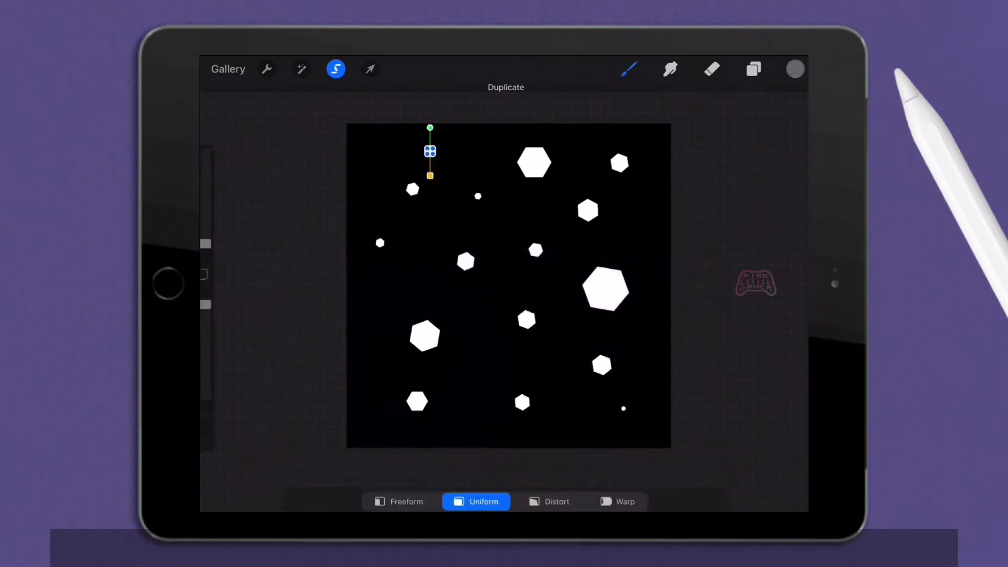
click(369, 69)
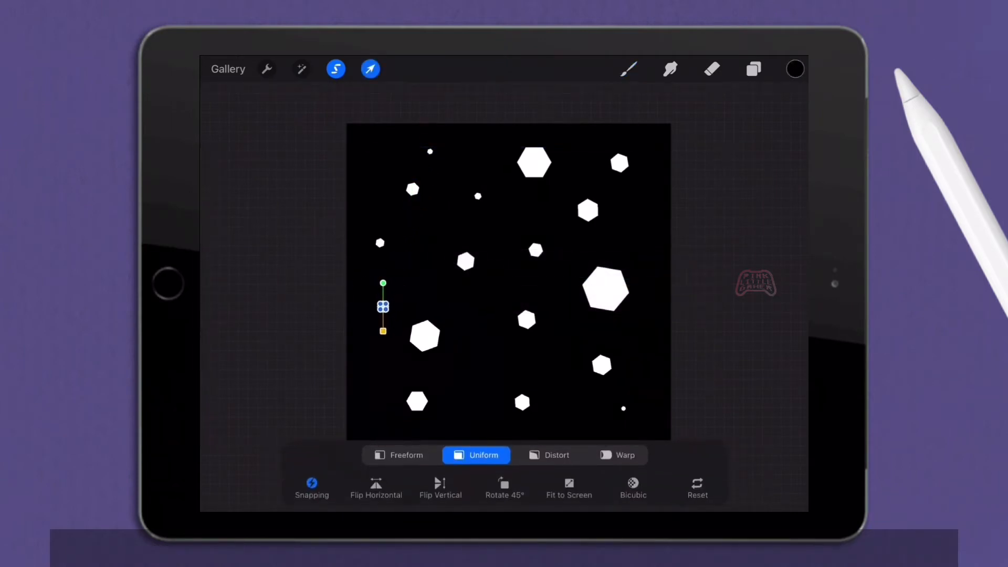
click(753, 69)
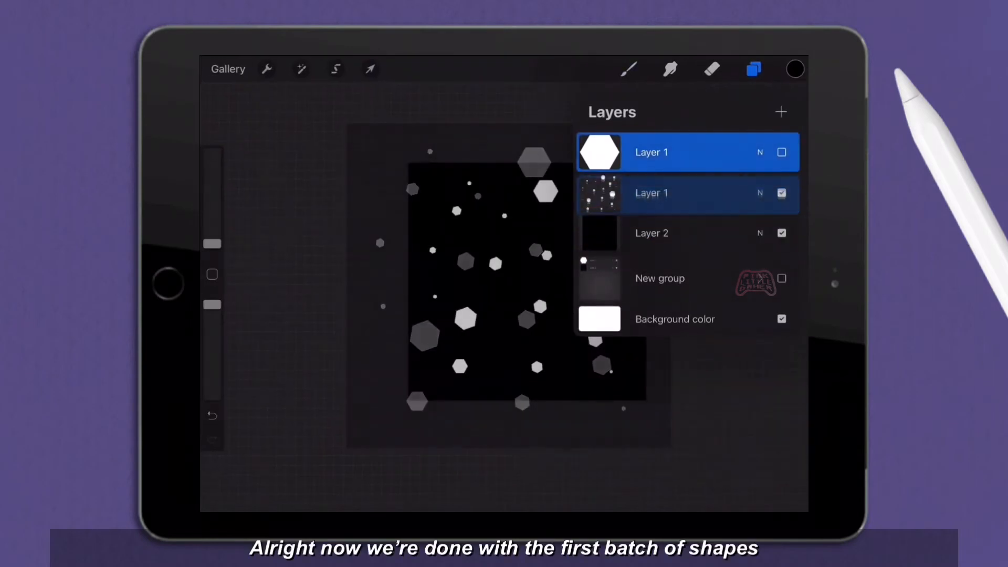
- Duplicate the spare full-size hexagon layer for the next batch of shapes
click(781, 152)
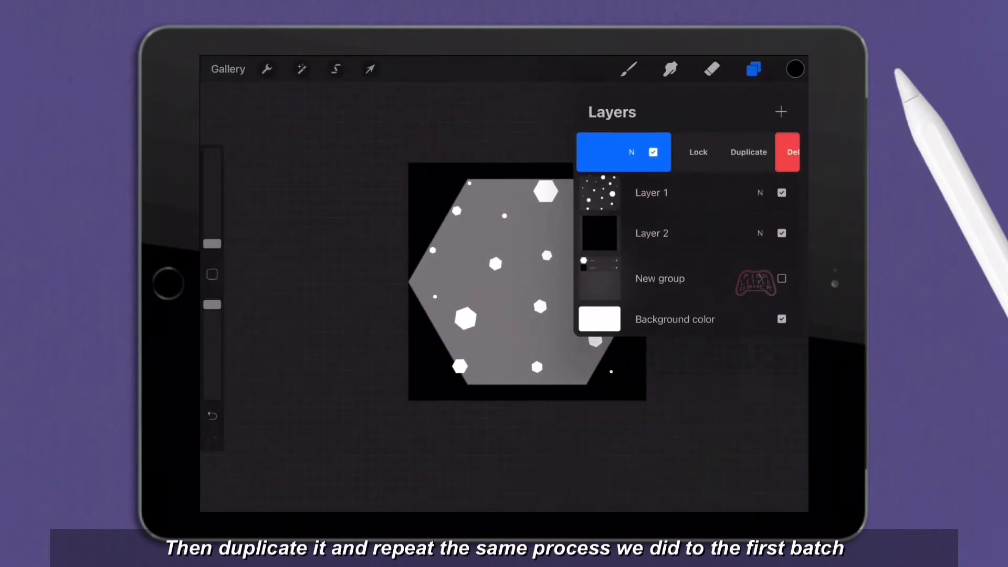
click(748, 152)
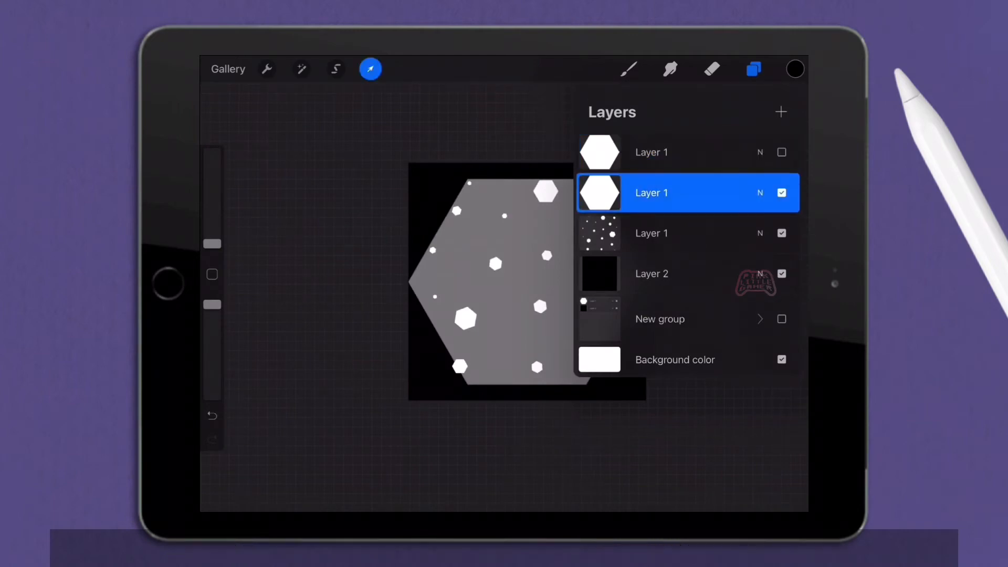
- Shrink and place the first lower-opacity grey hexagon, then show the next copy
click(369, 69)
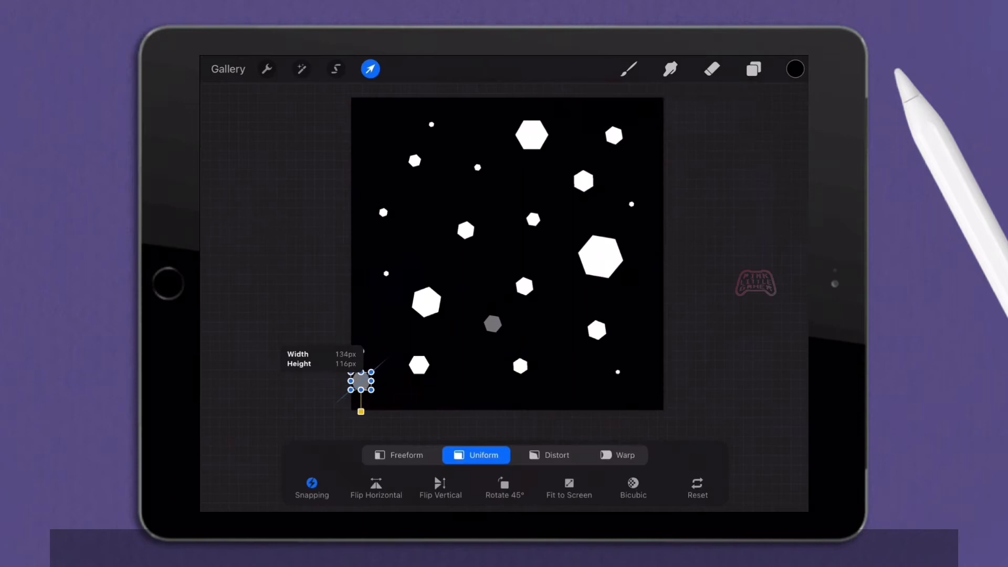
click(370, 69)
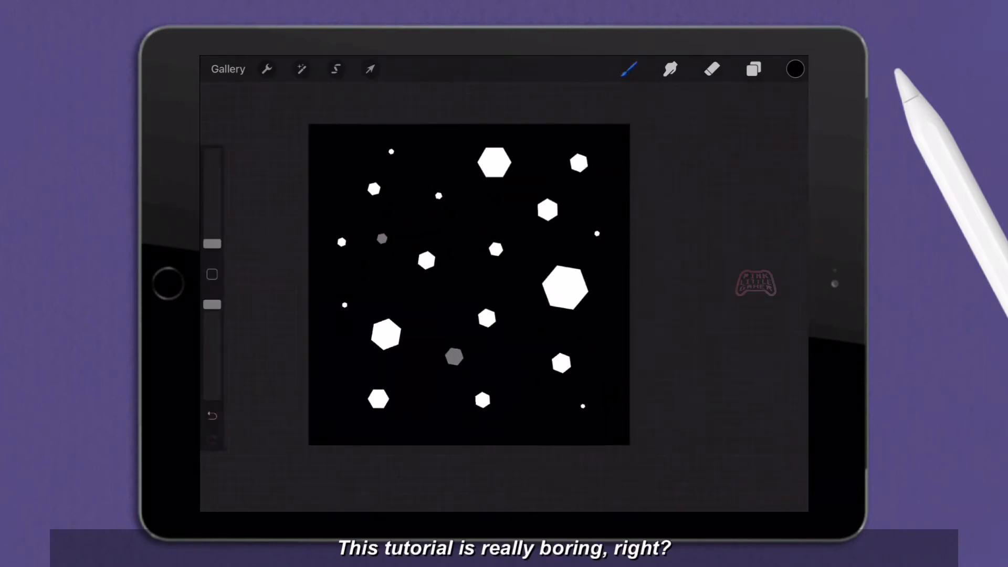
click(369, 69)
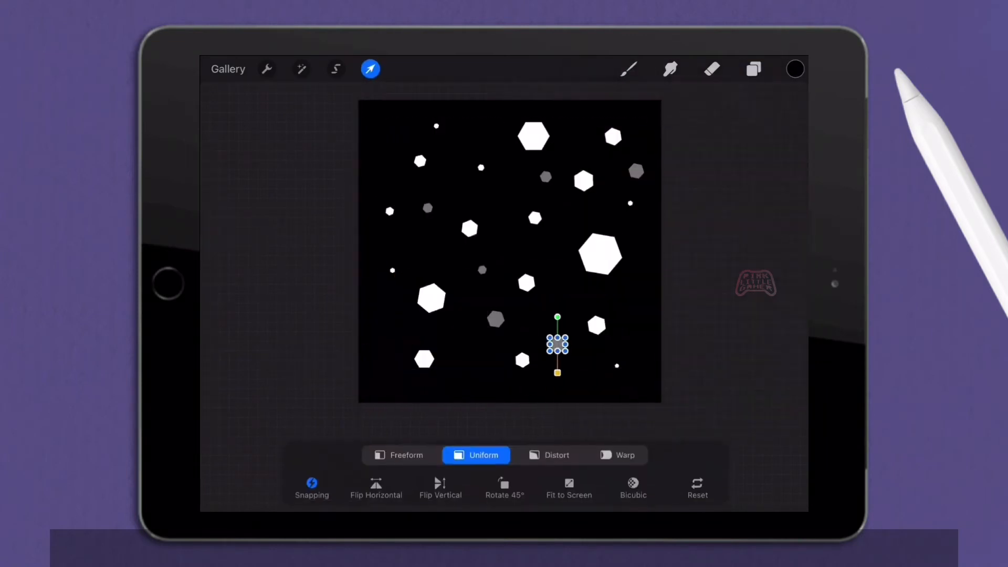
click(753, 69)
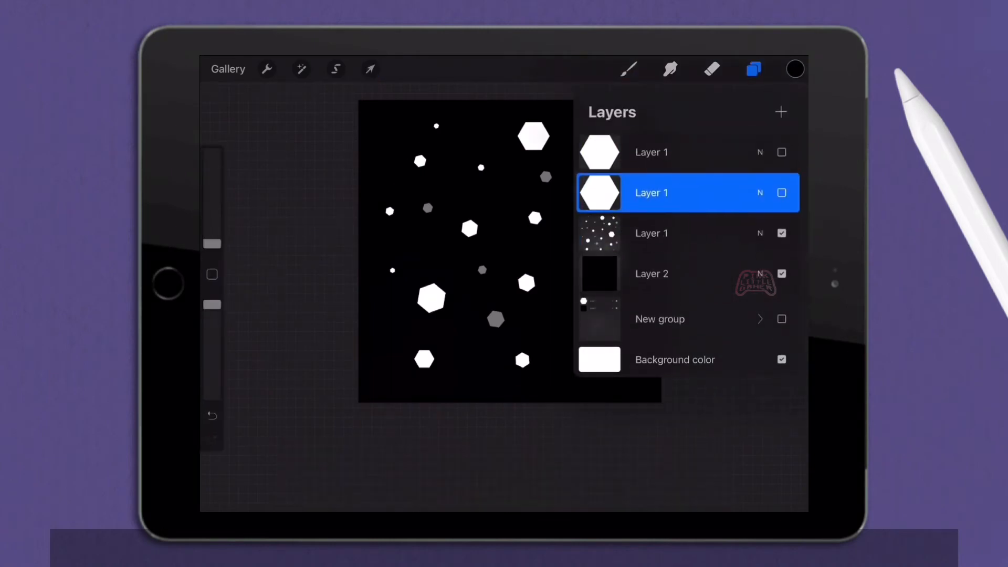
click(782, 193)
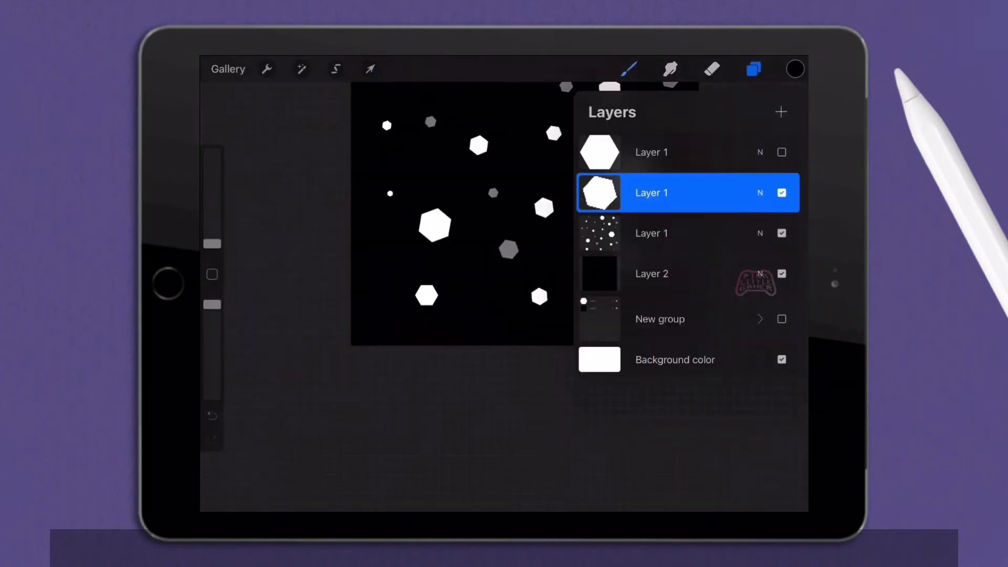
- Shrink another grey hexagon copy and move it into place among the white ones
click(369, 69)
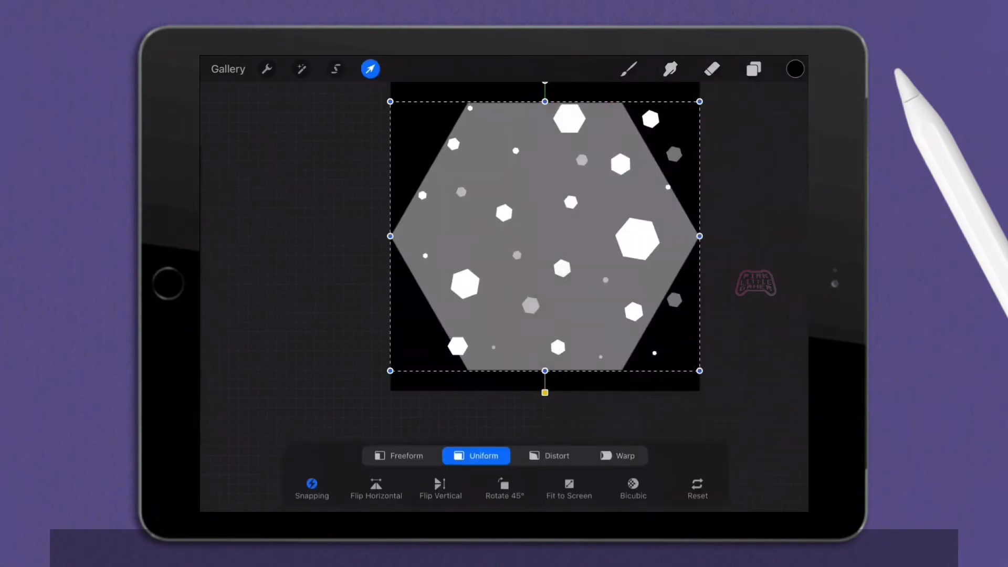
click(753, 69)
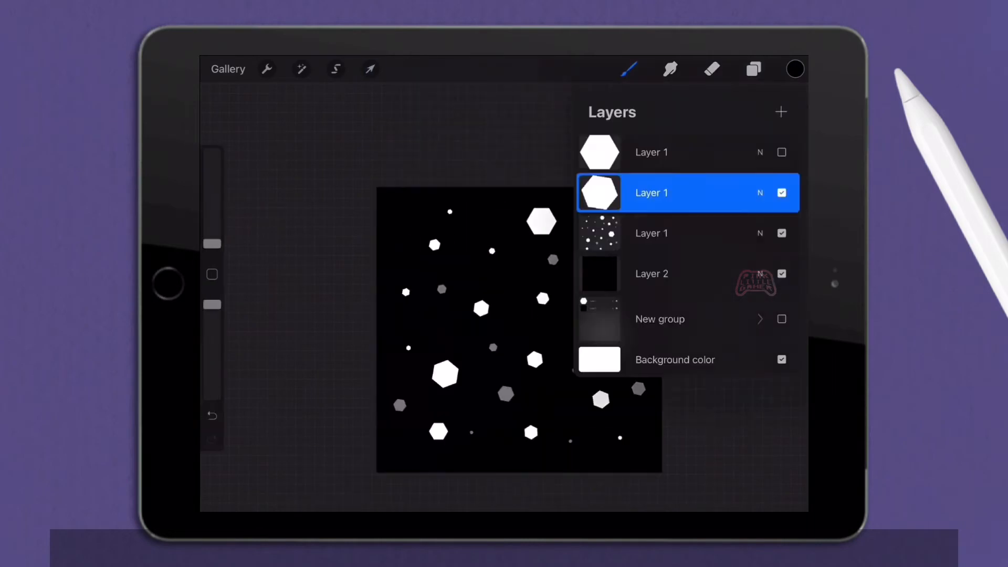
click(753, 68)
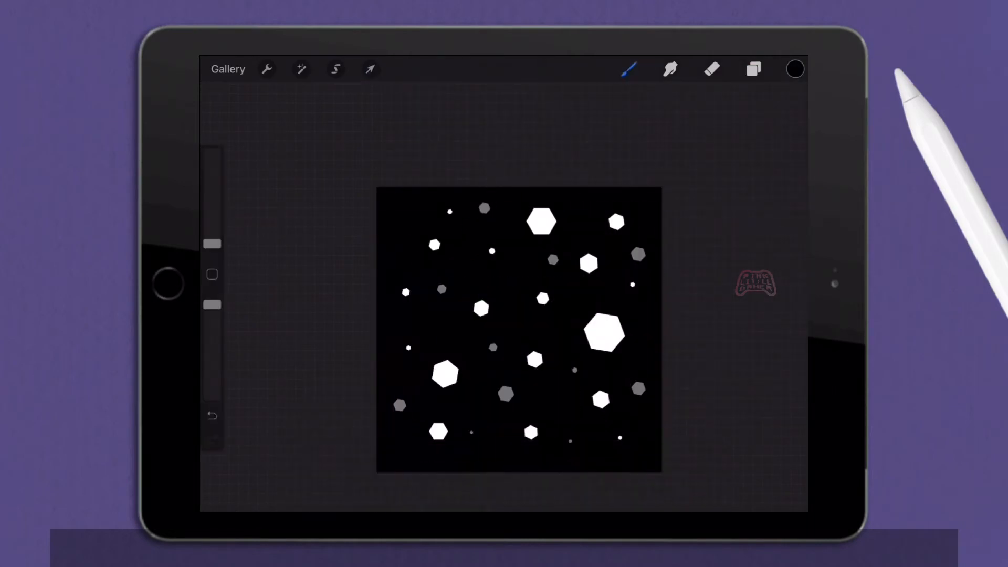
click(370, 69)
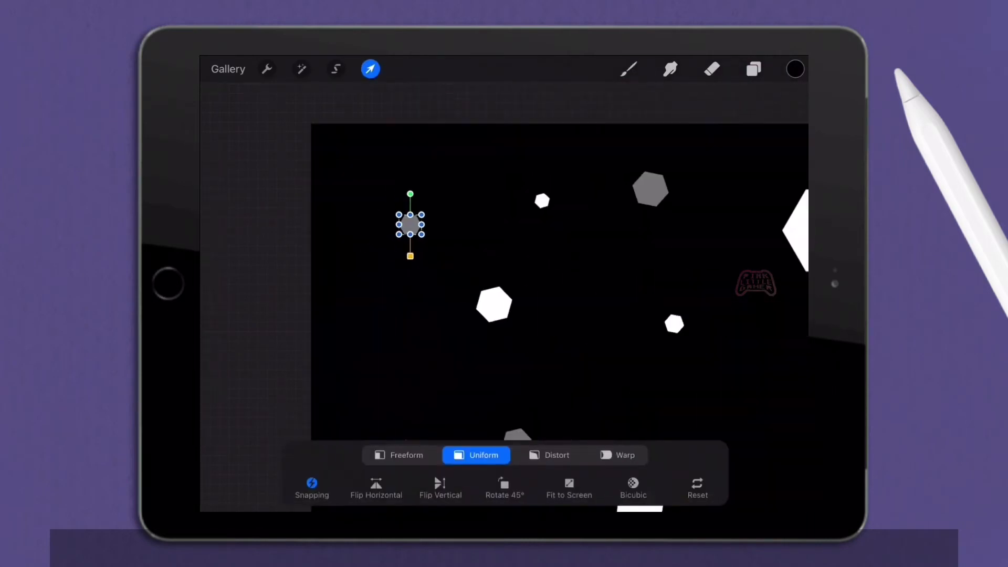
click(753, 70)
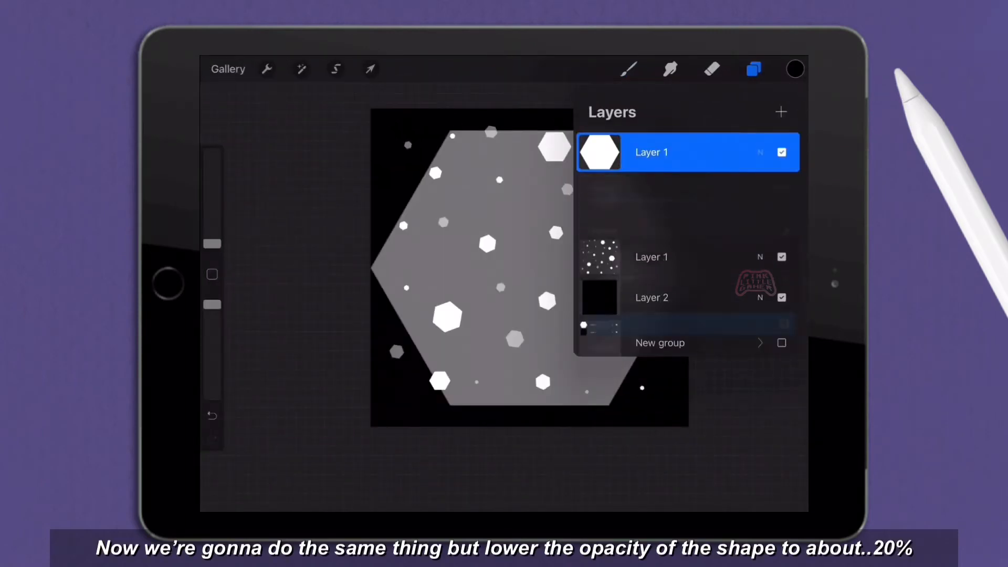
- Duplicate the hexagon for faint ~20% dark grey copies and hide the spare
click(759, 152)
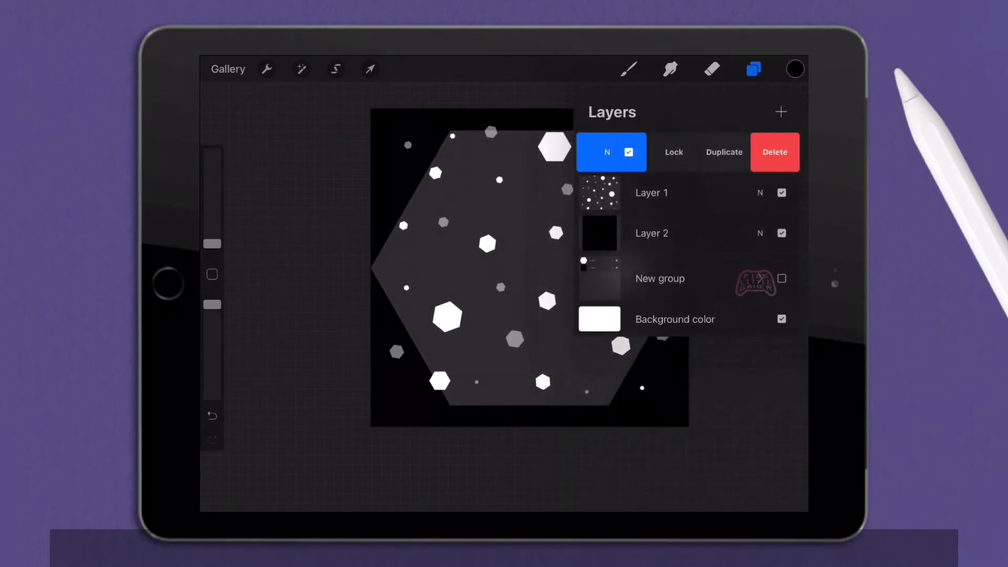
click(724, 152)
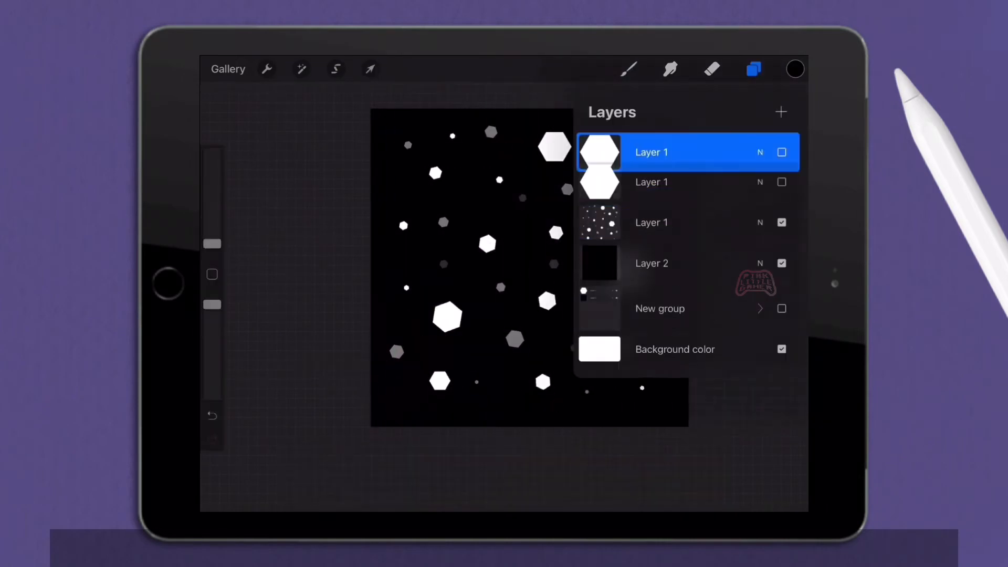
click(752, 69)
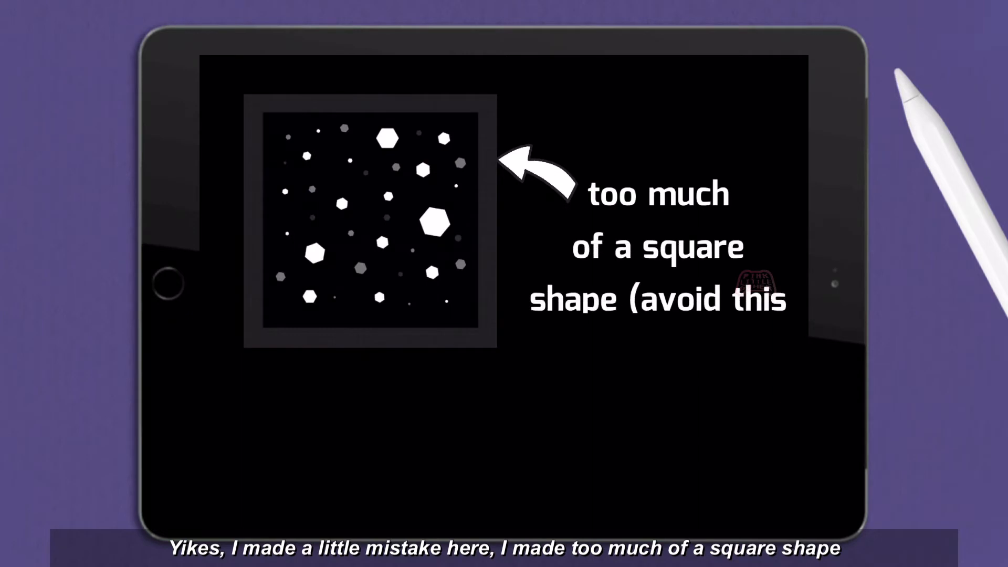
- Select the scattered-shapes layer and nudge the top white hexagon slightly left
click(752, 69)
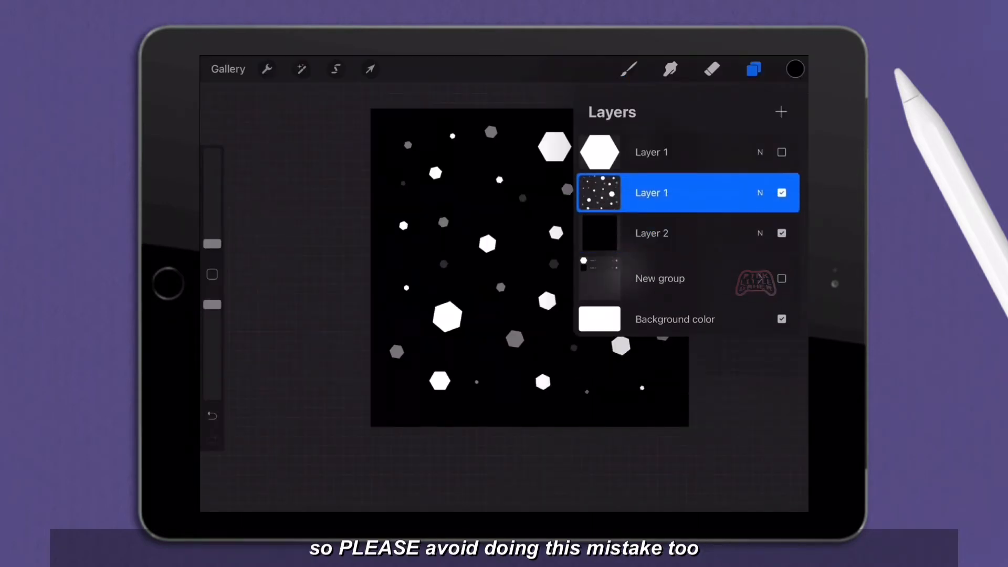
click(753, 69)
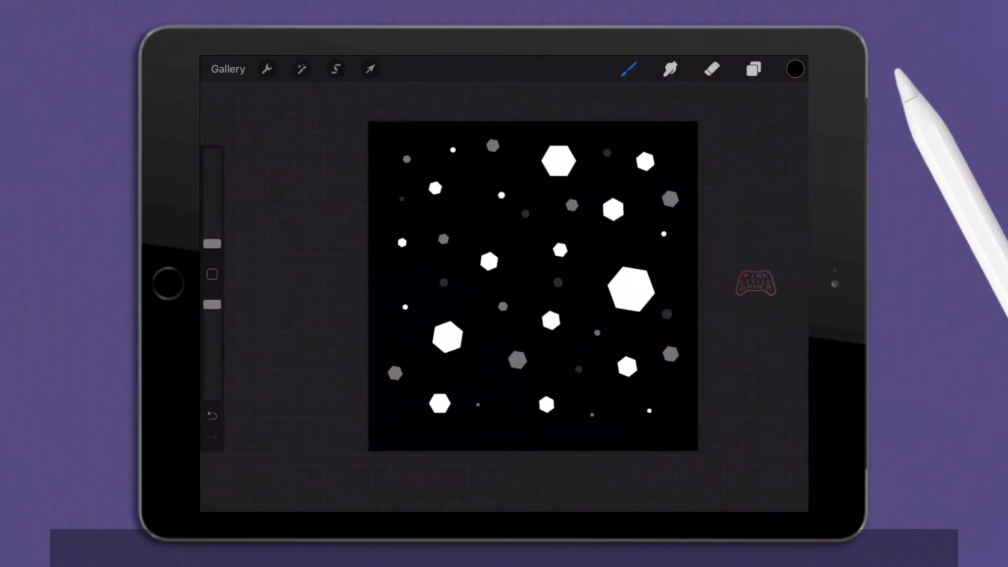
click(335, 68)
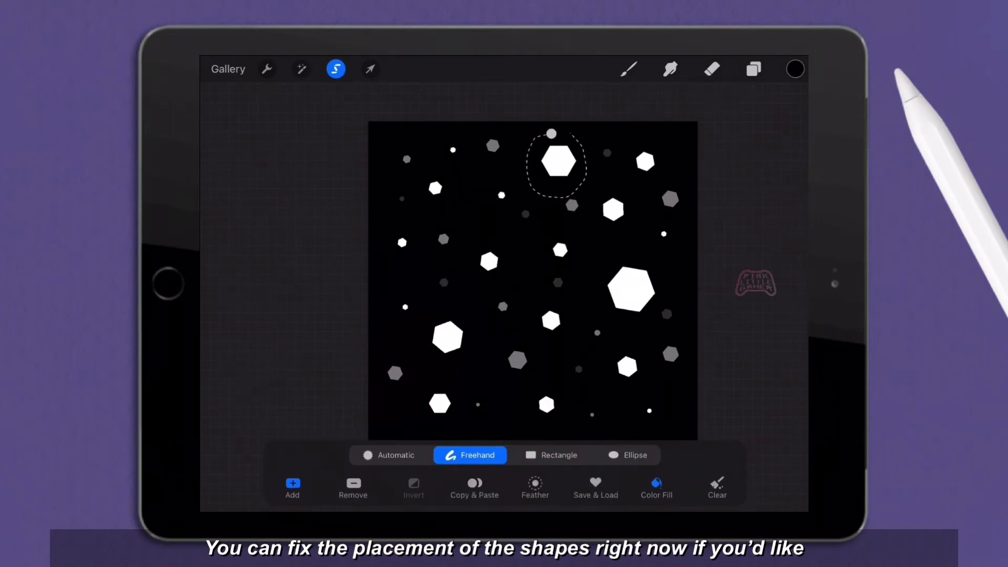
click(369, 69)
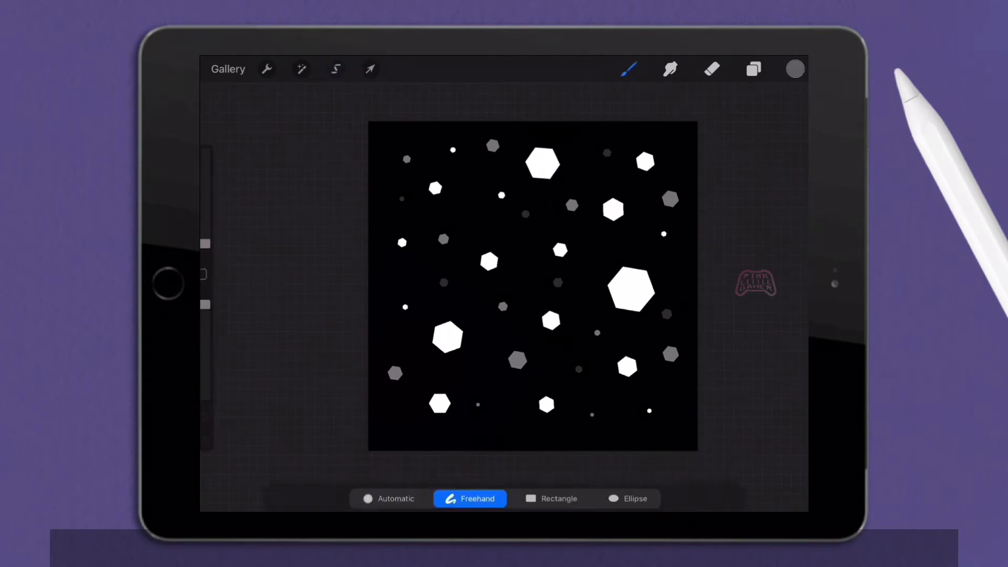
click(369, 69)
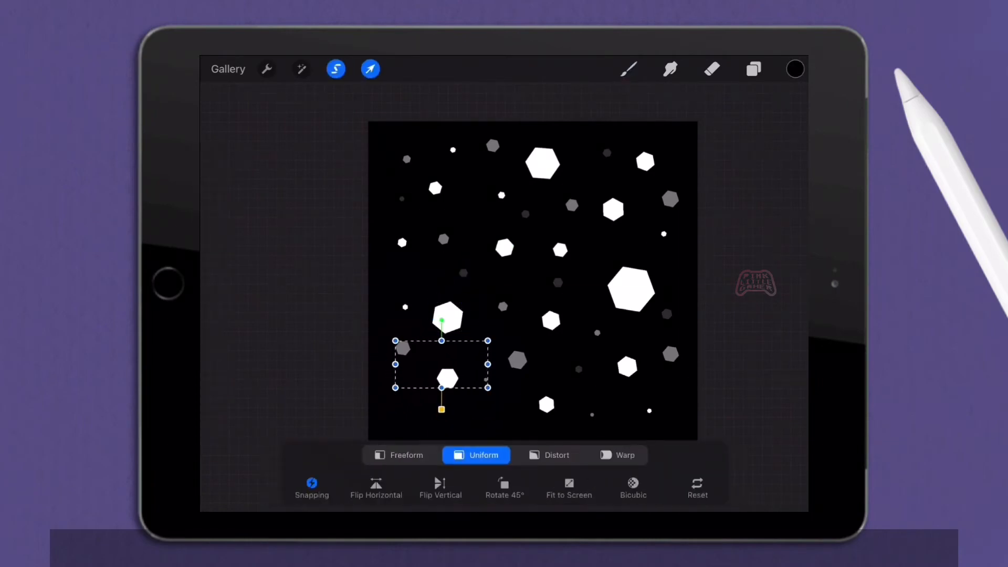
- Shift the lower-left hexagons upward and duplicate a small dark dot elsewhere
click(369, 69)
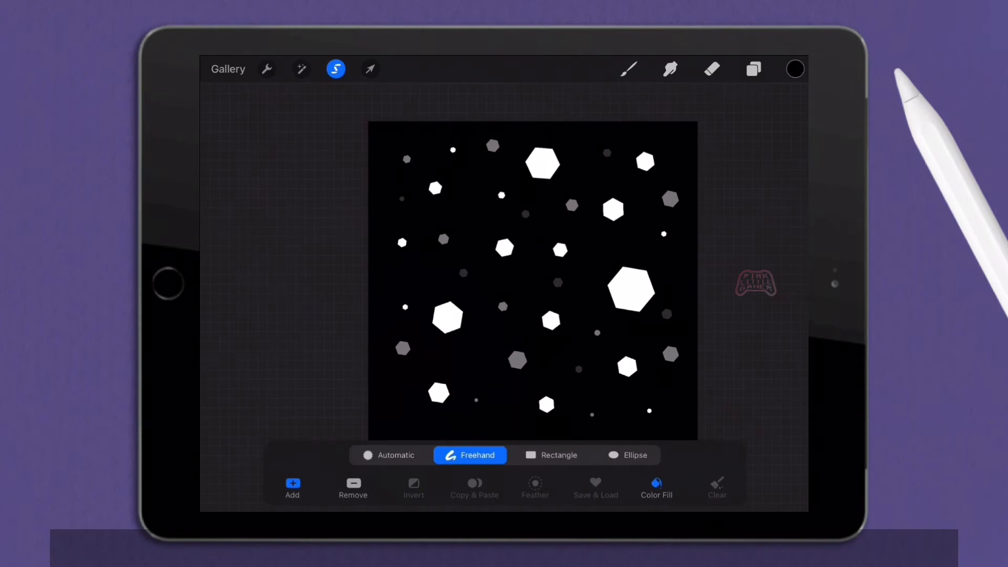
click(753, 69)
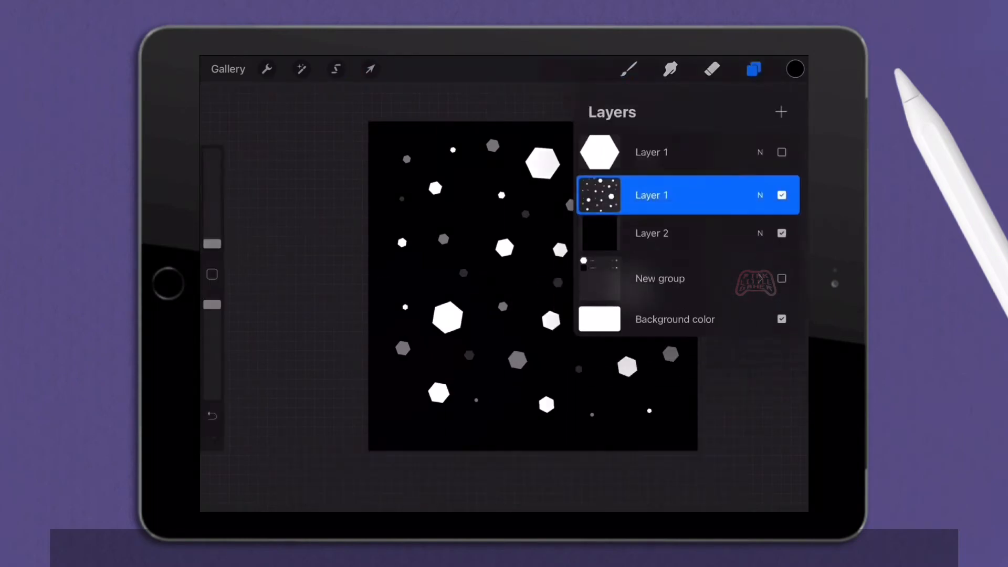
click(335, 68)
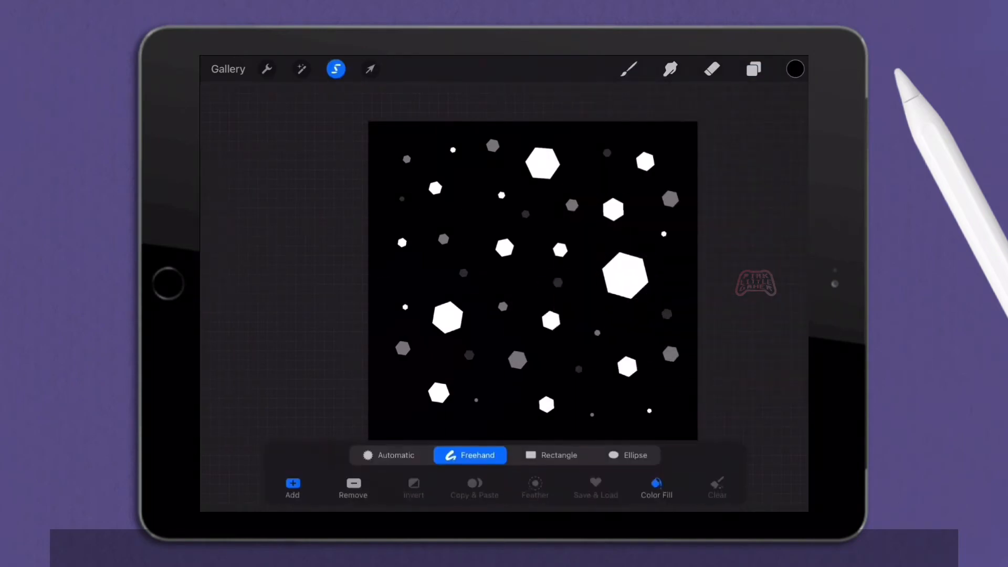
click(474, 488)
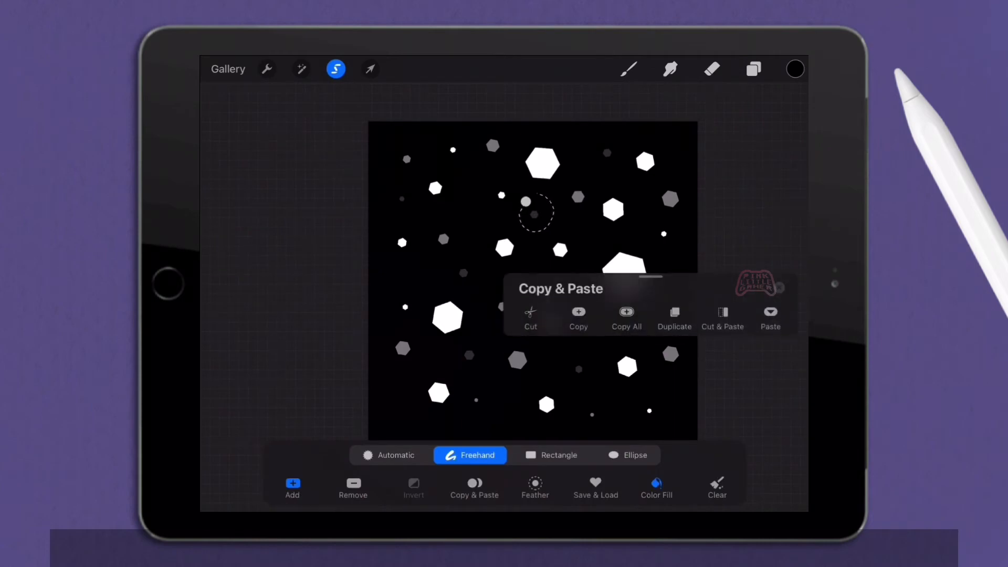
click(628, 69)
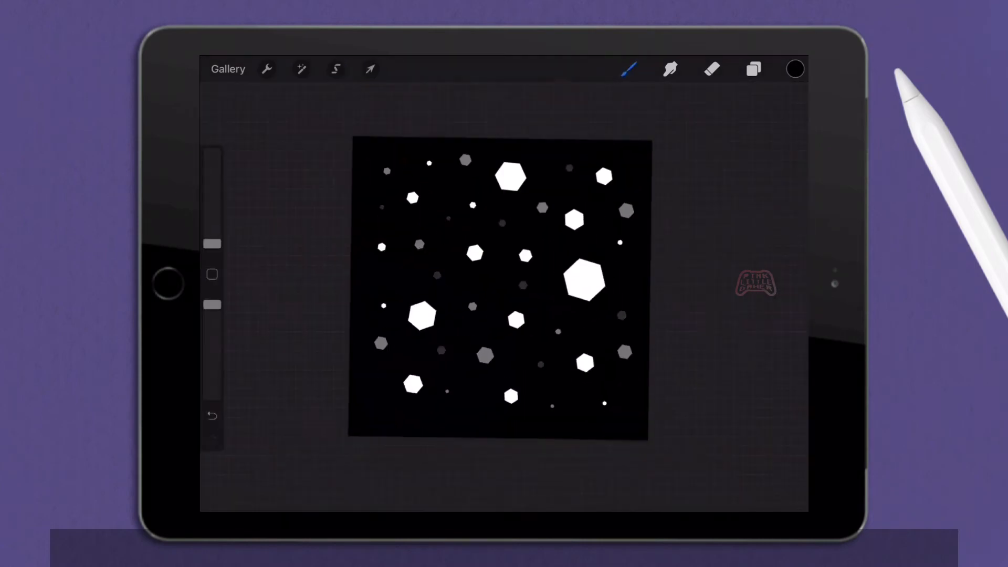
- Merge the hexagons onto the background, copy that layer, and go to the Brush Library
click(753, 70)
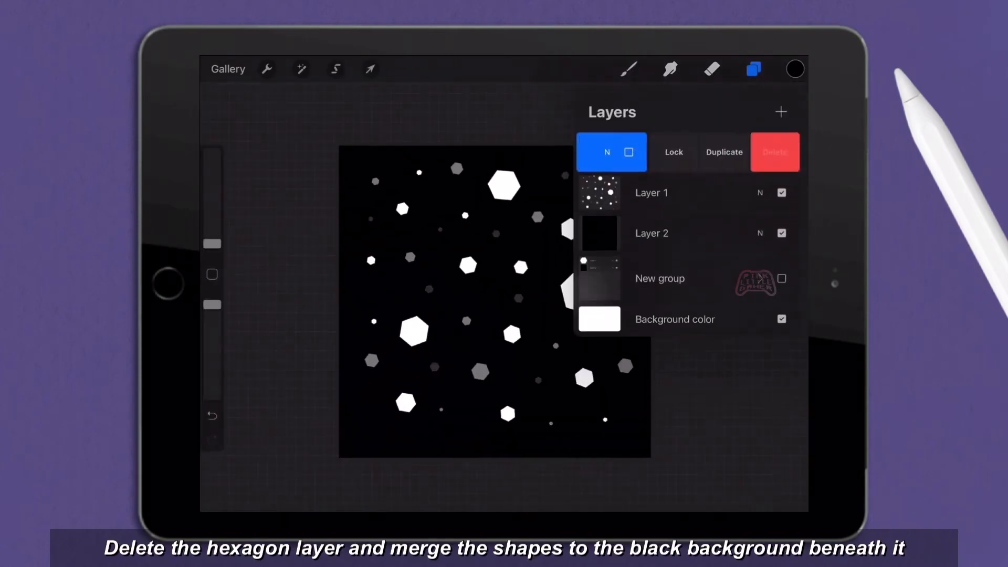
click(650, 193)
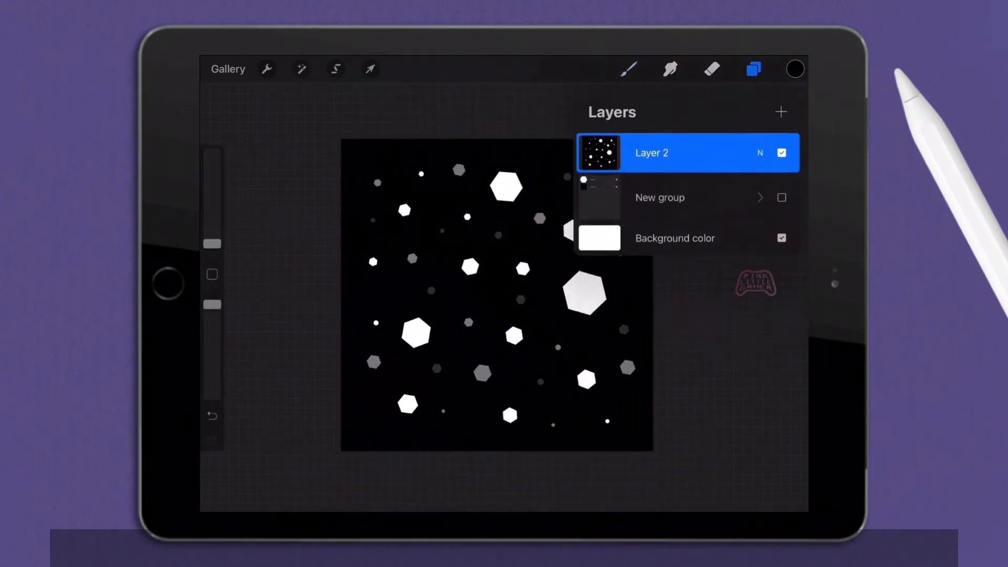
click(651, 153)
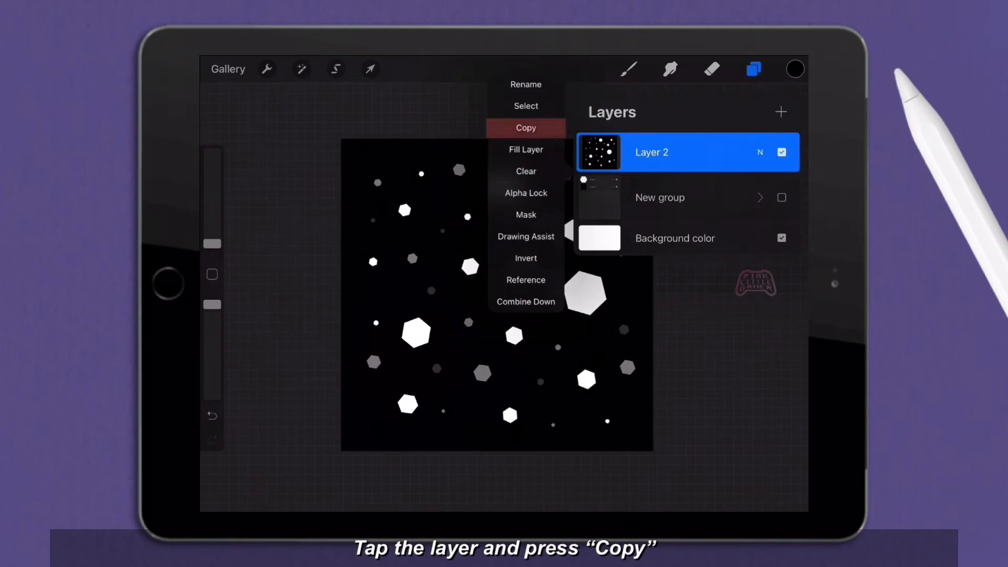
click(525, 127)
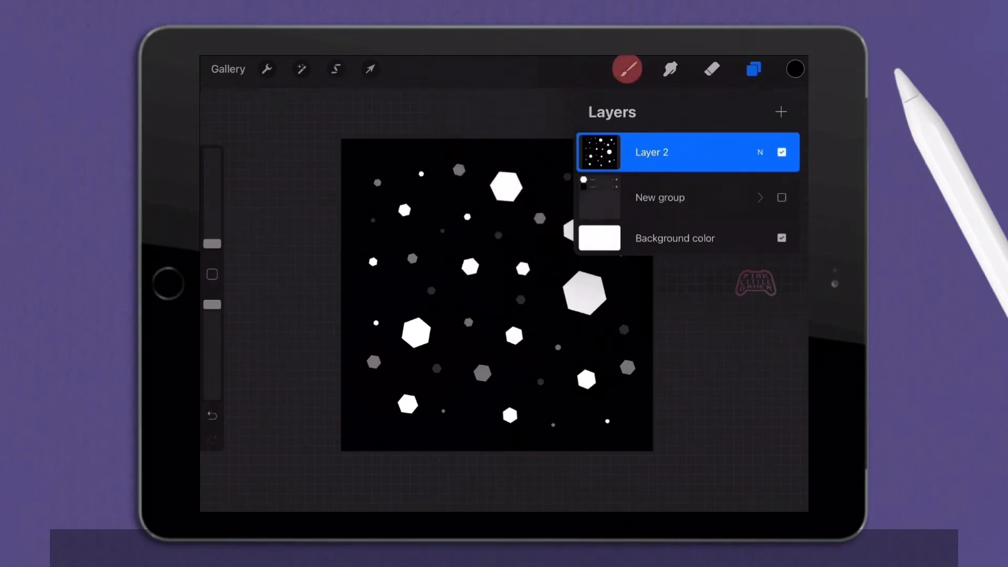
click(626, 69)
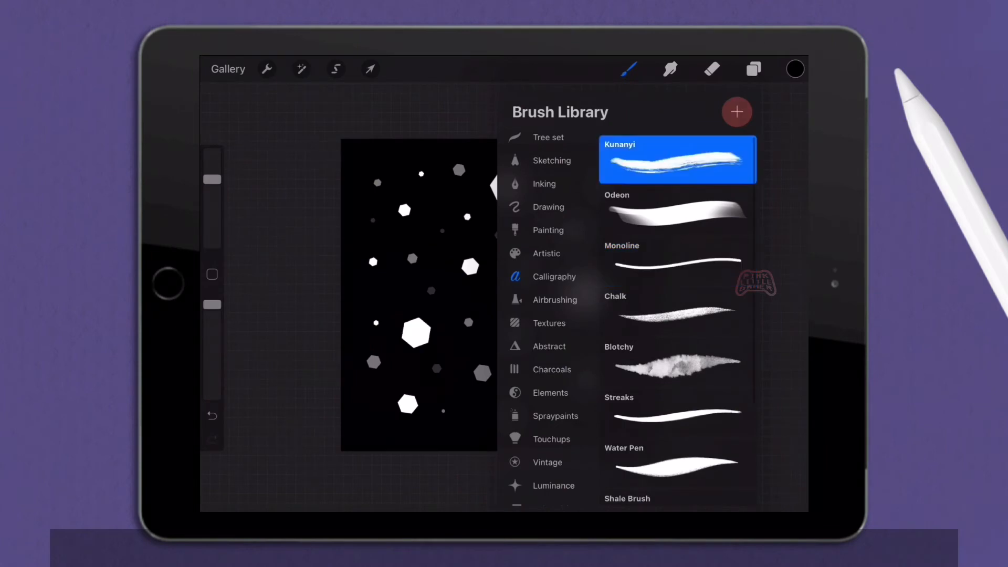
- Create a new brush and paste the copied hexagons as its shape source
click(736, 112)
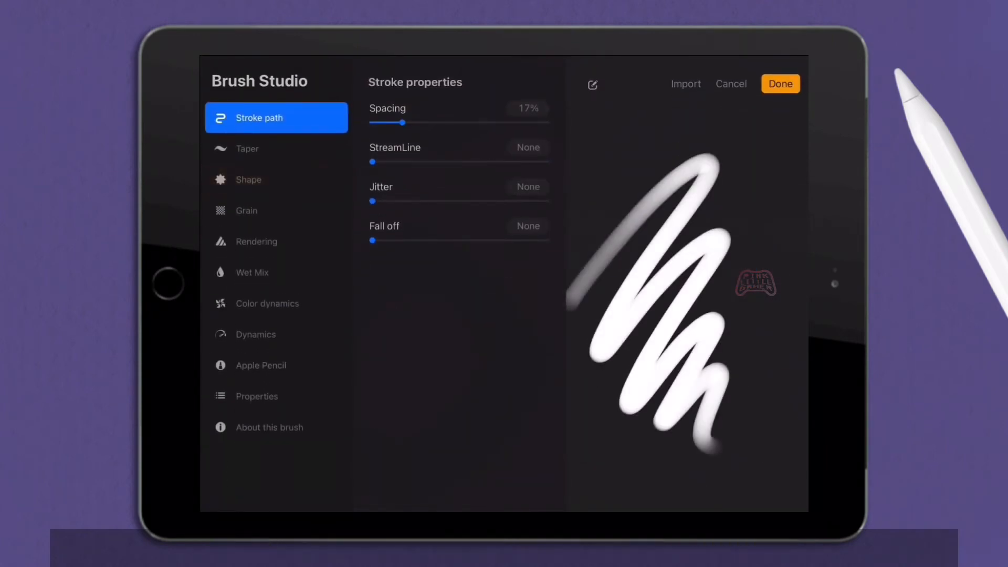
click(249, 179)
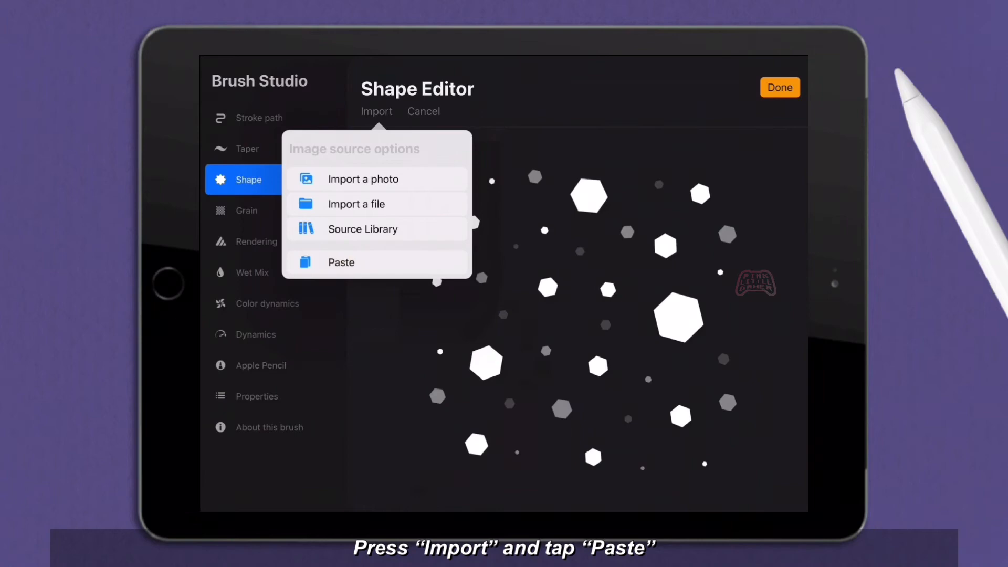
click(342, 261)
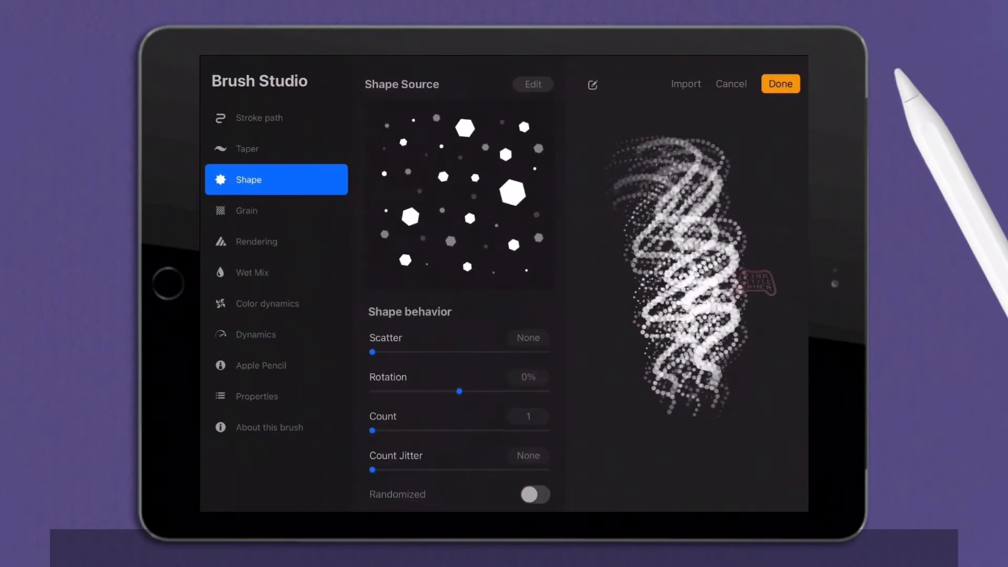
- In Stroke path set Spacing to 35% and Jitter to about 21%, then leave Brush Studio
click(258, 117)
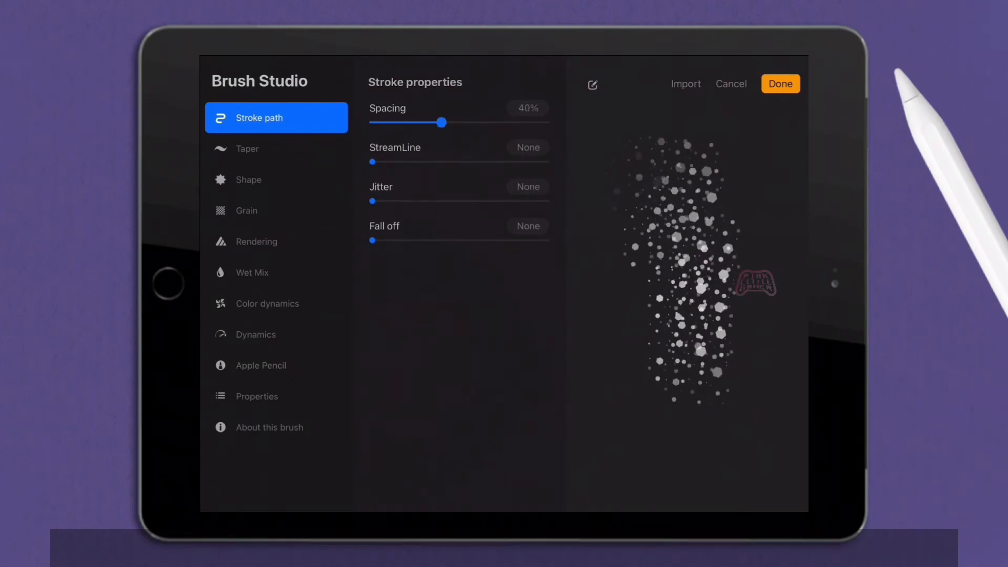
click(592, 84)
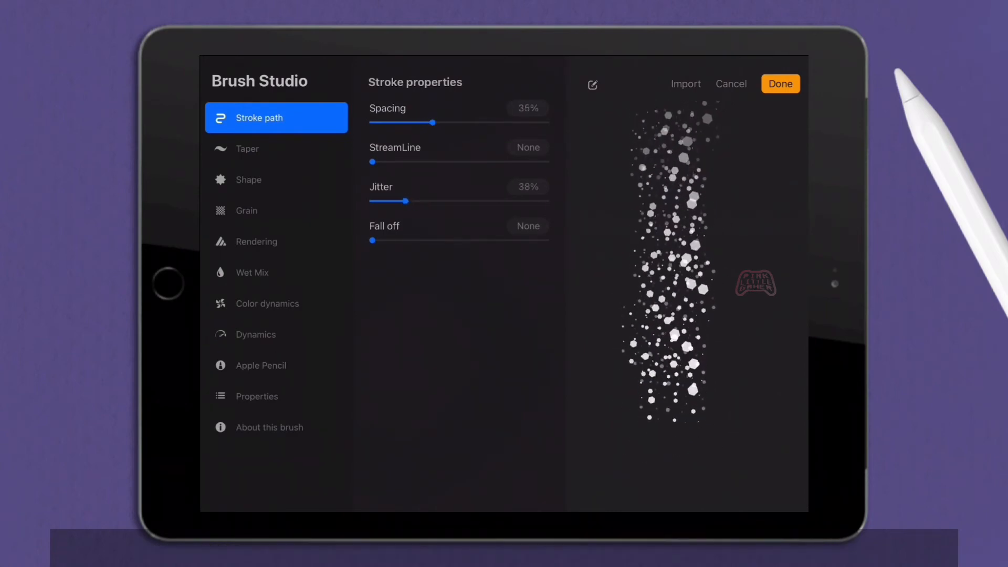
drag(405, 201, 415, 200)
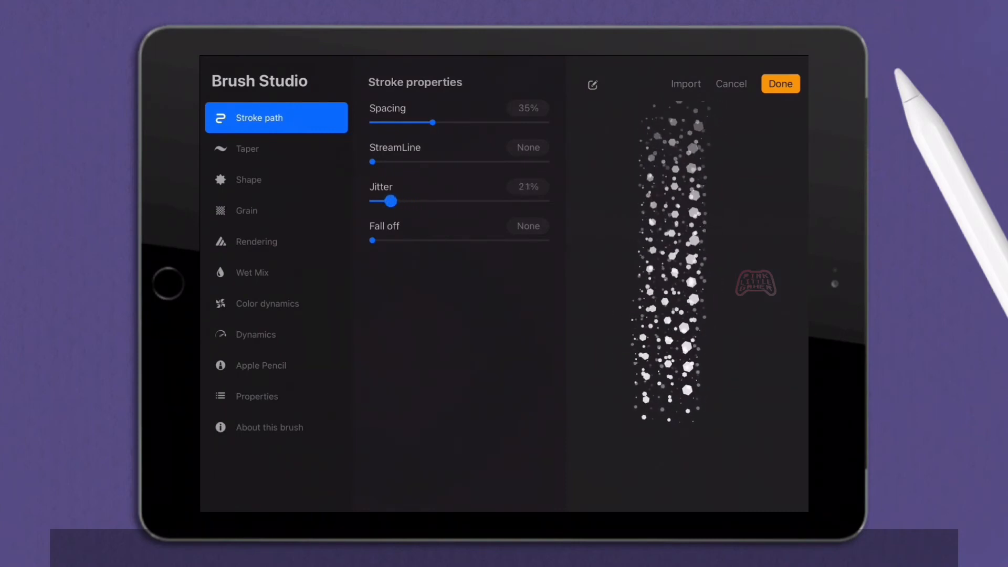
click(779, 84)
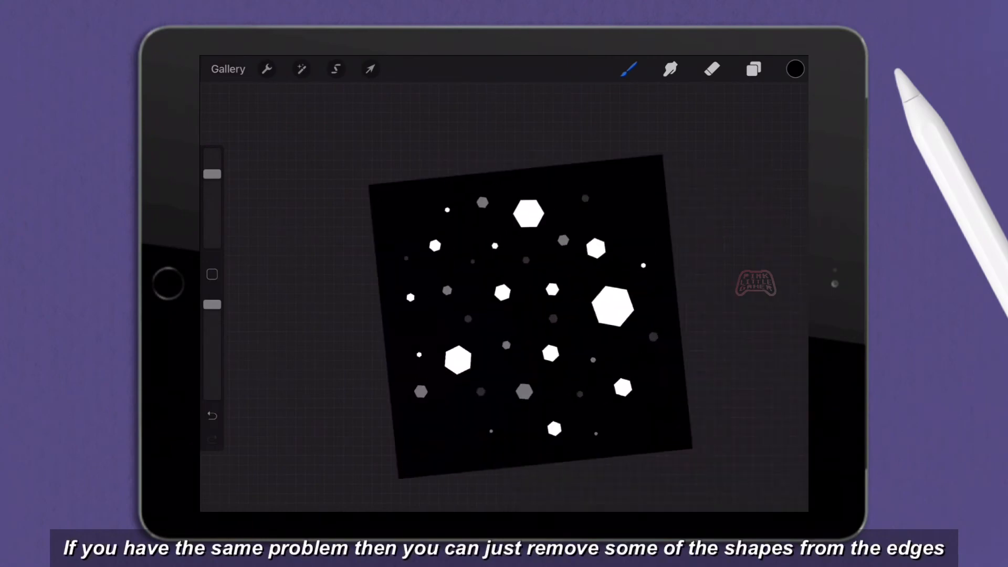
- Undo the stray stroke and erase the hexagons cut off at the canvas edges
click(212, 416)
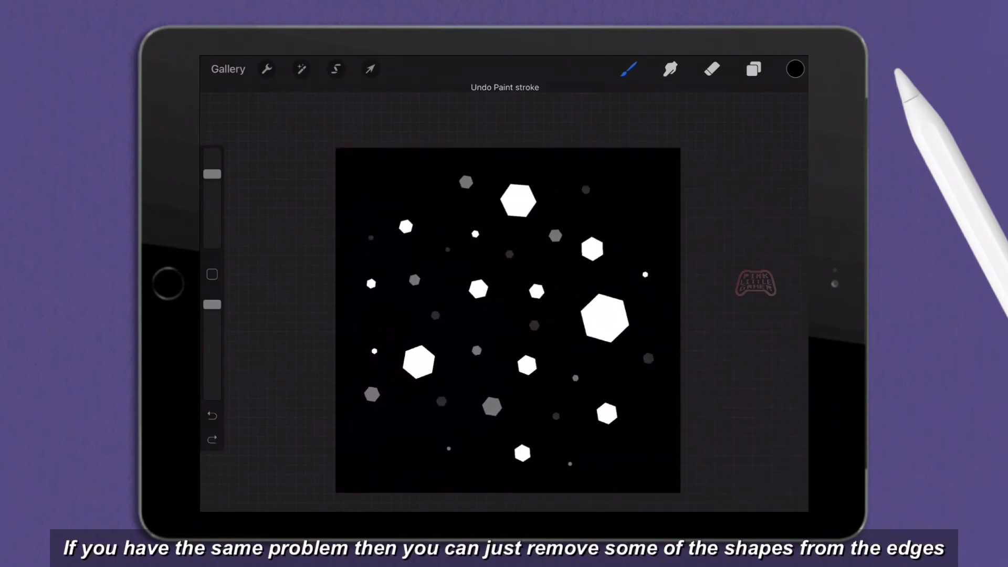
click(369, 68)
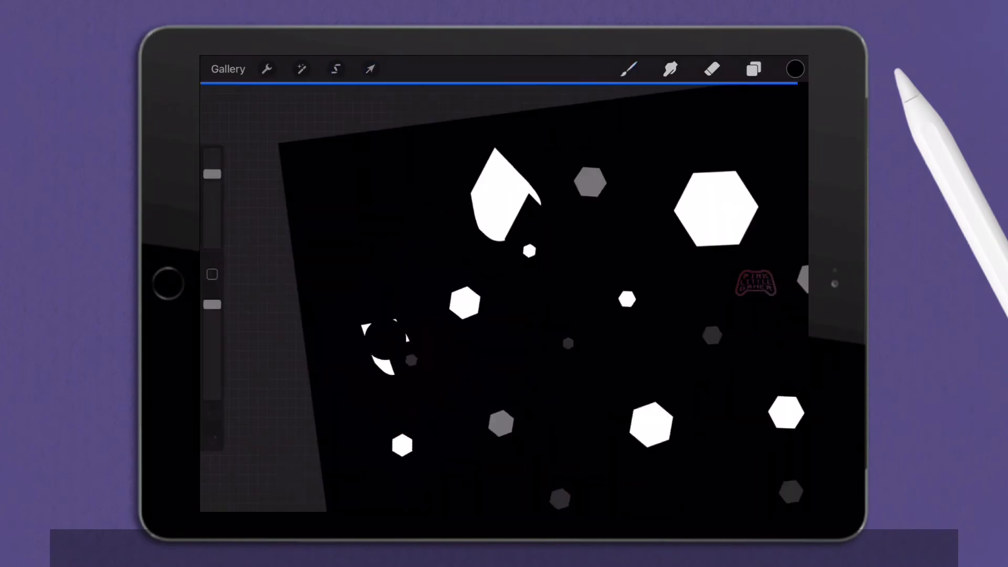
click(369, 69)
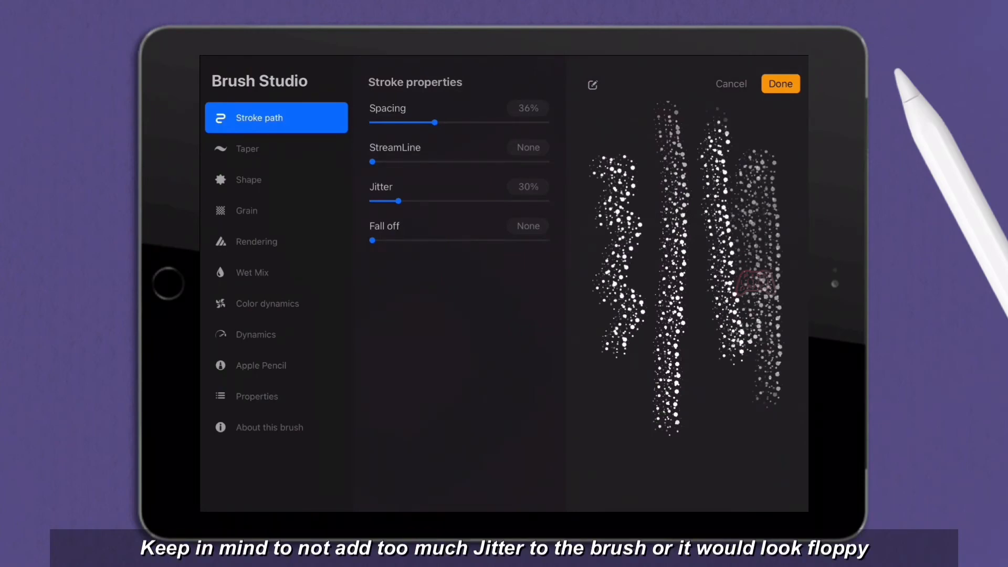
- Test the brush, set Dynamics Jitter Opacity to 30%, then clear the drawing pad
click(591, 84)
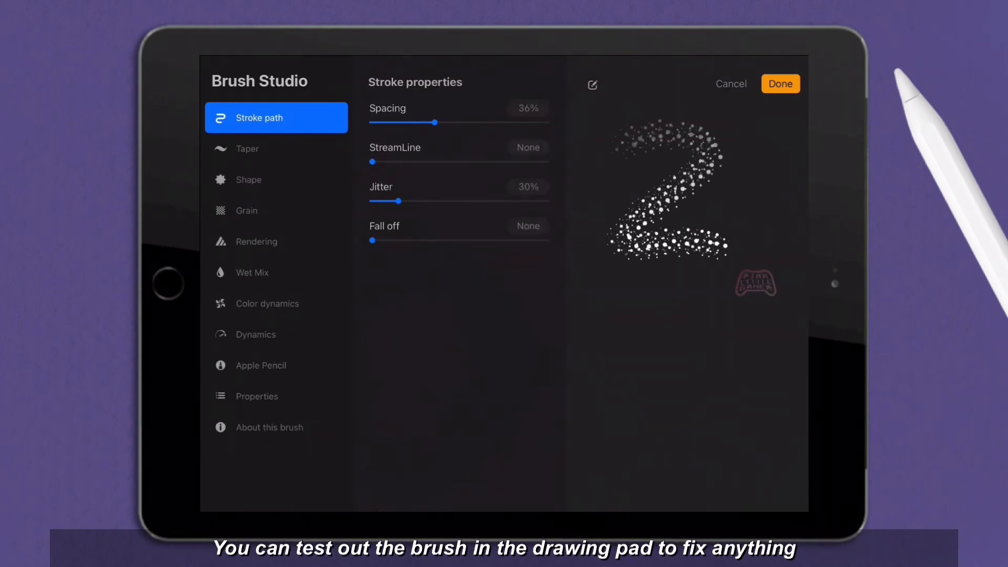
click(276, 335)
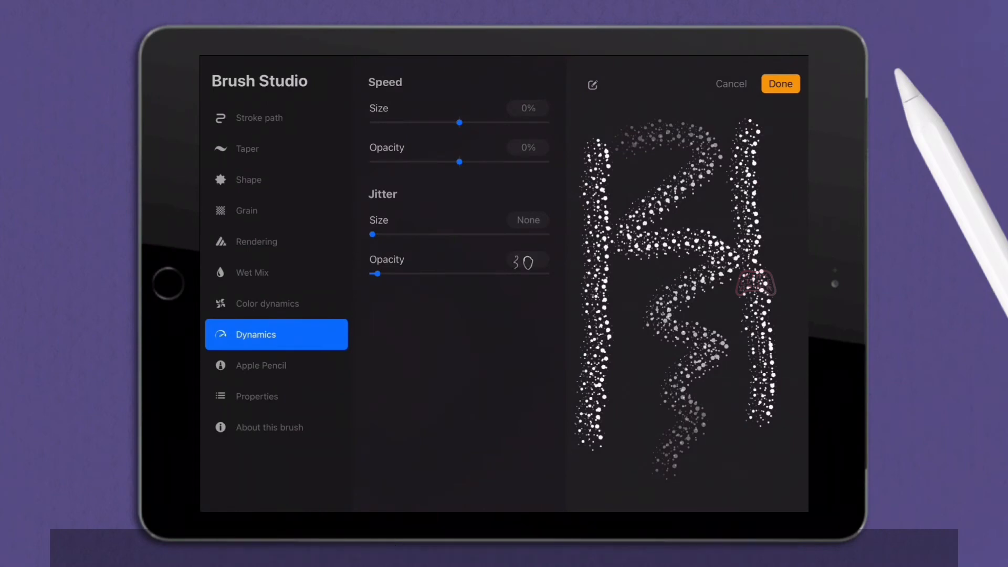
click(591, 84)
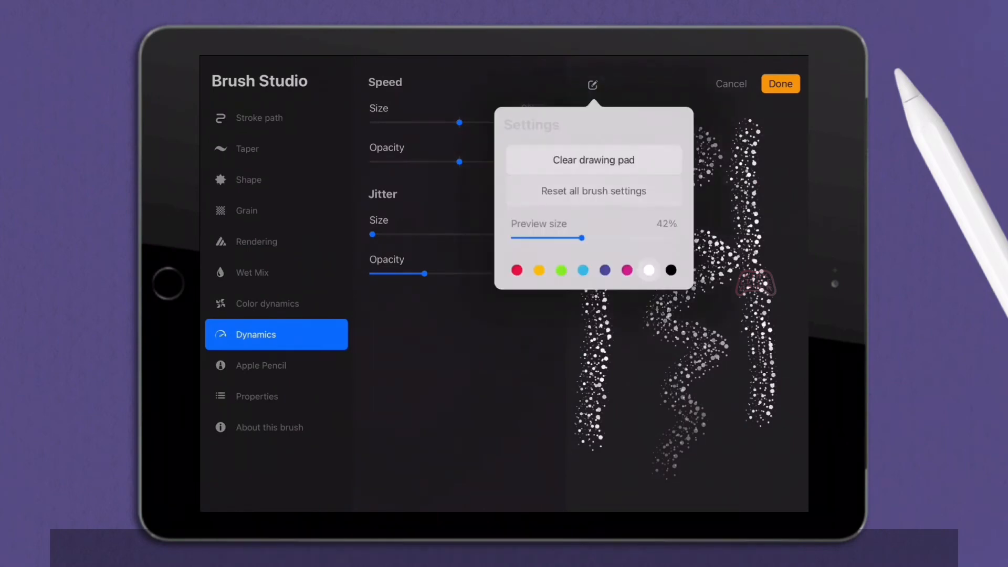
click(593, 161)
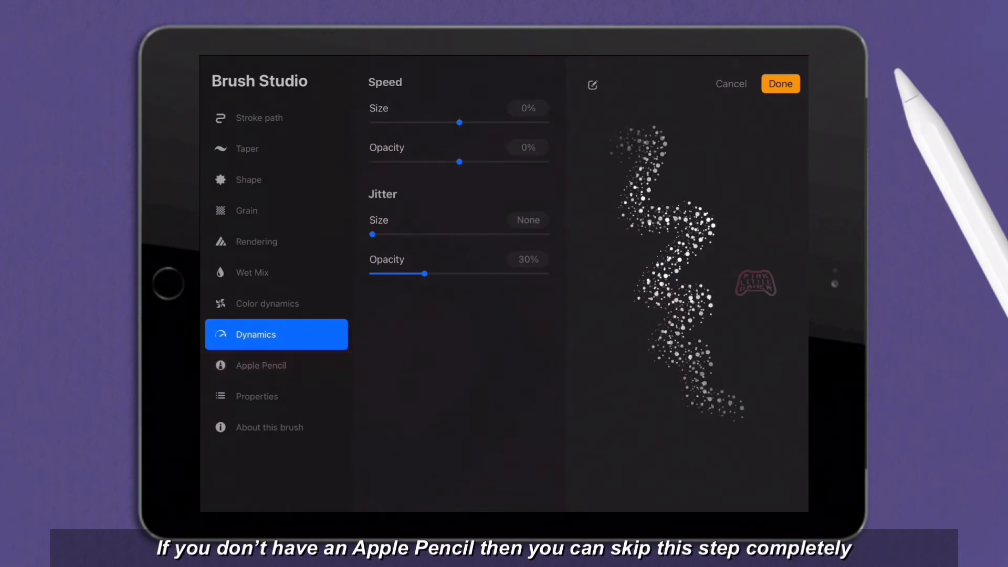
- In Apple Pencil settings set Pressure Opacity and Flow to Max
click(260, 365)
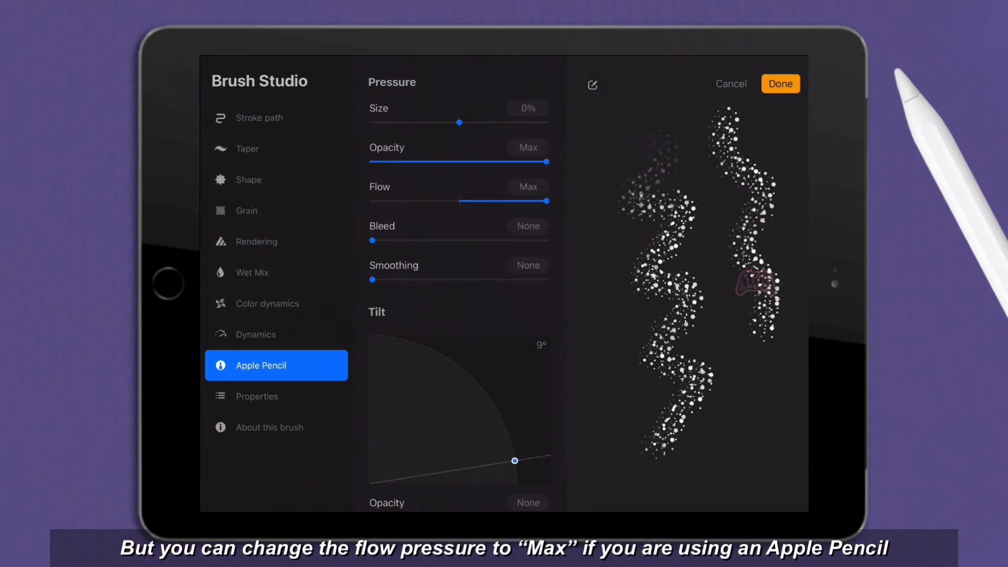
click(591, 84)
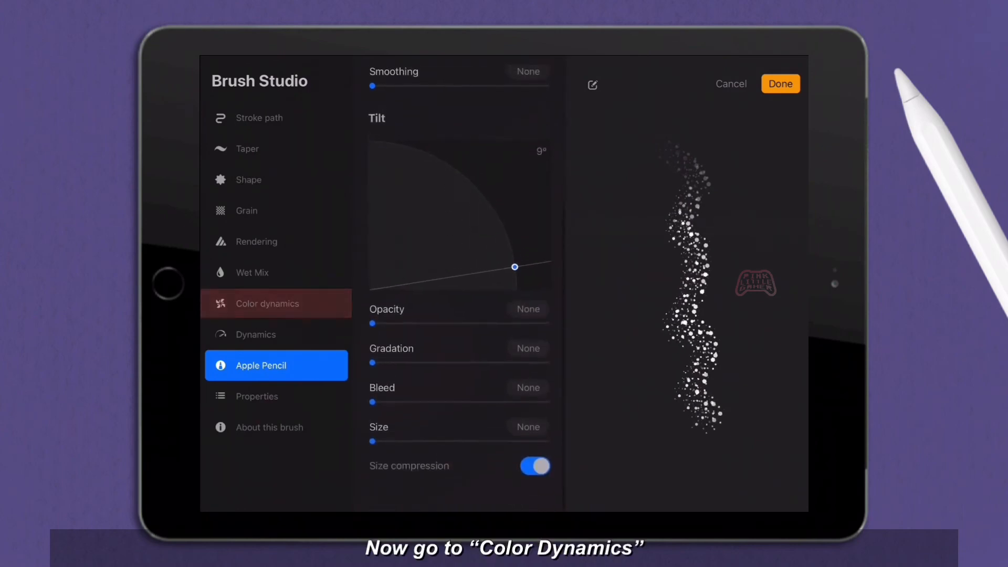
- Show the Color dynamics settings, all pressure and tilt values at 0% or None
click(266, 303)
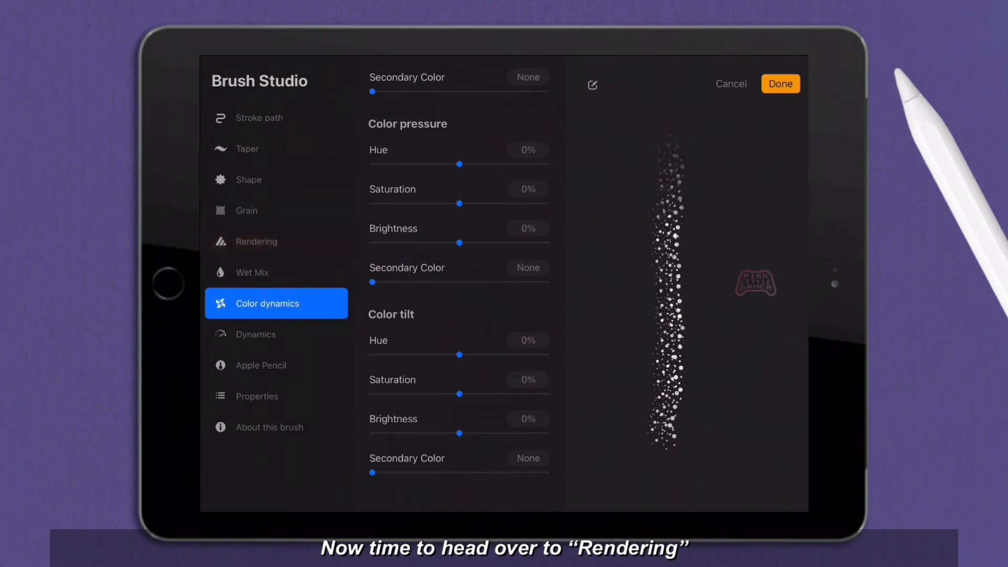
- Set Rendering to Intense Blending with Add blend mode and luminance blending on
click(256, 241)
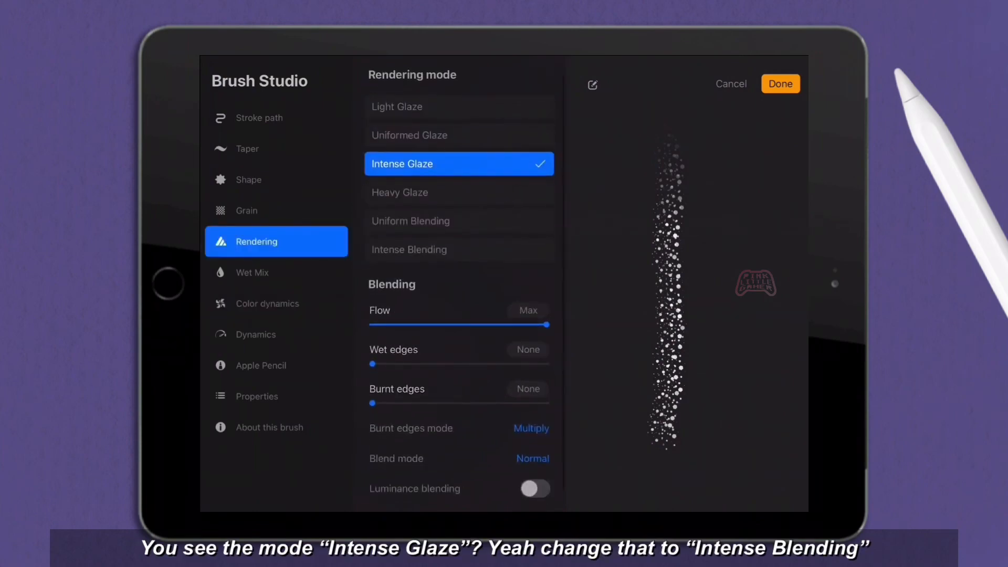
click(459, 249)
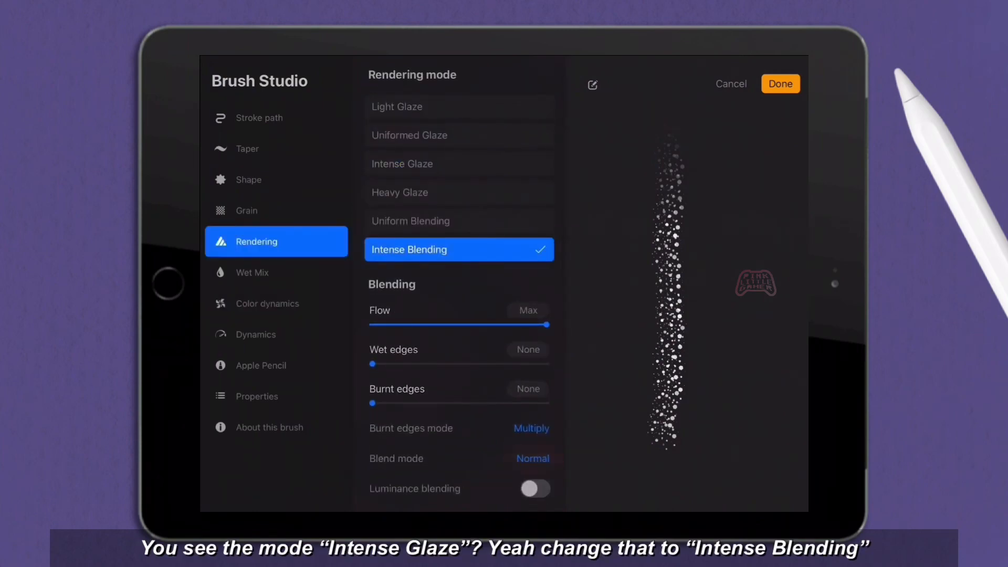
click(532, 459)
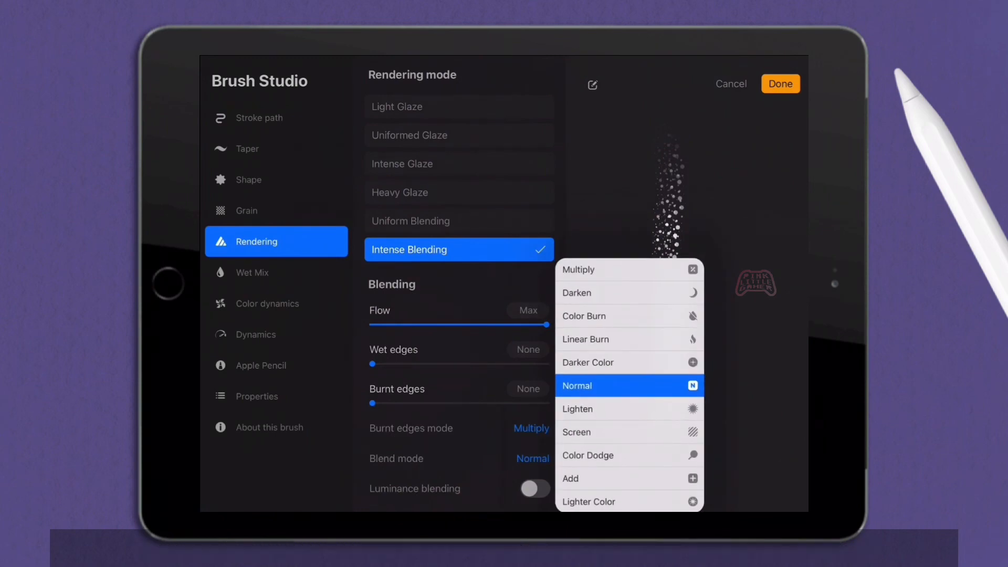
click(569, 478)
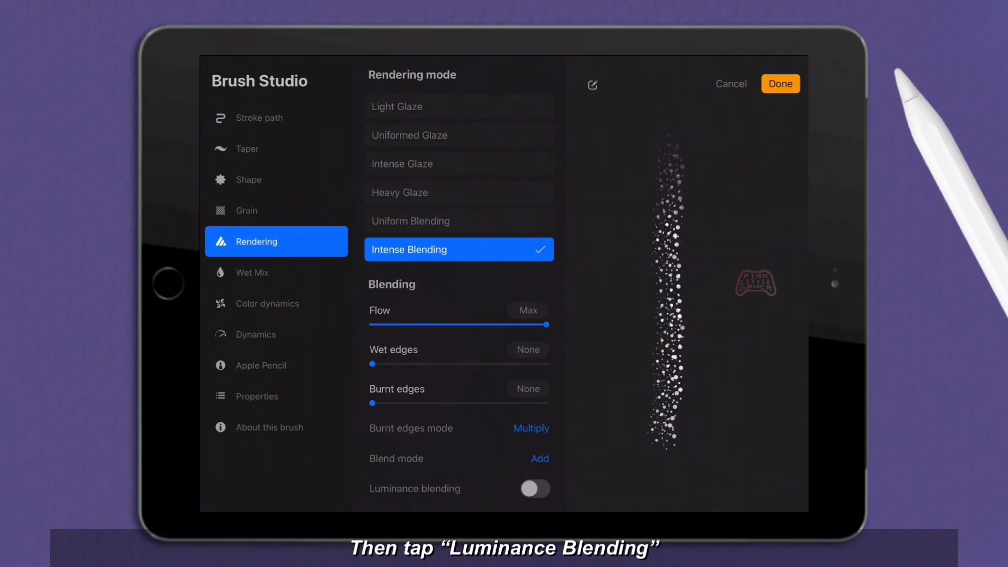
click(247, 179)
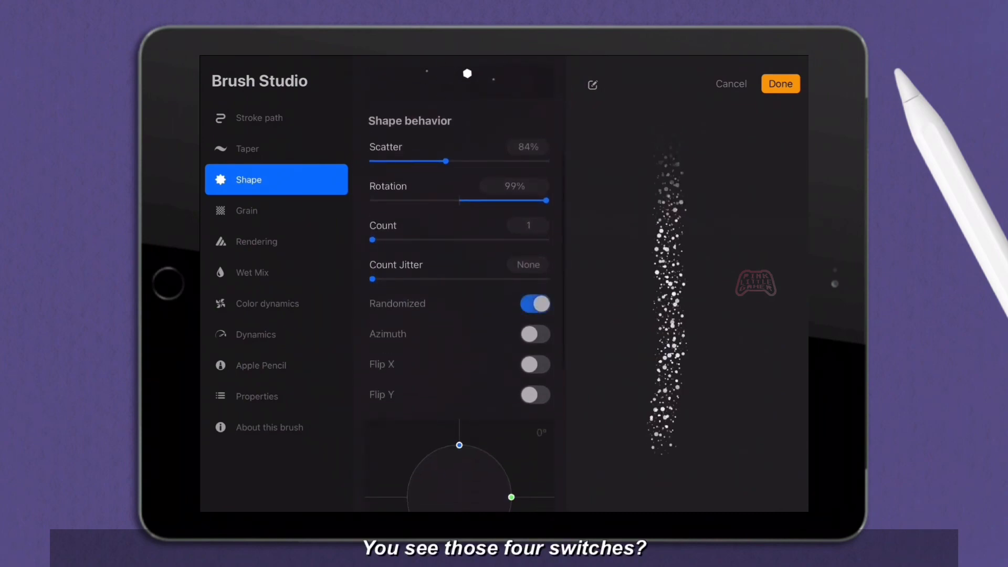
- Set Scatter 84%, Rotation 99%, Randomized, Flip X and Flip Y, leaving Azimuth off
click(534, 334)
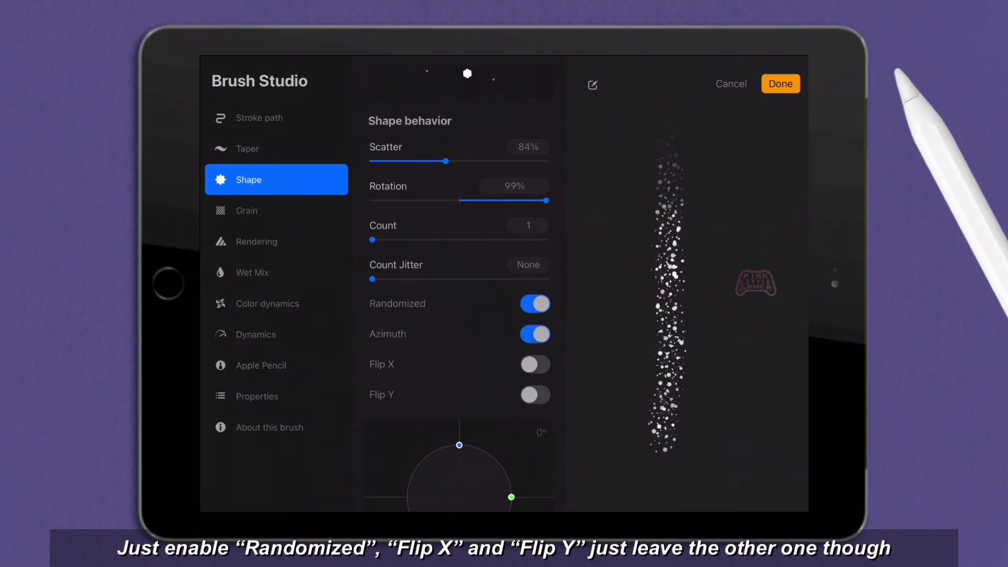
click(535, 334)
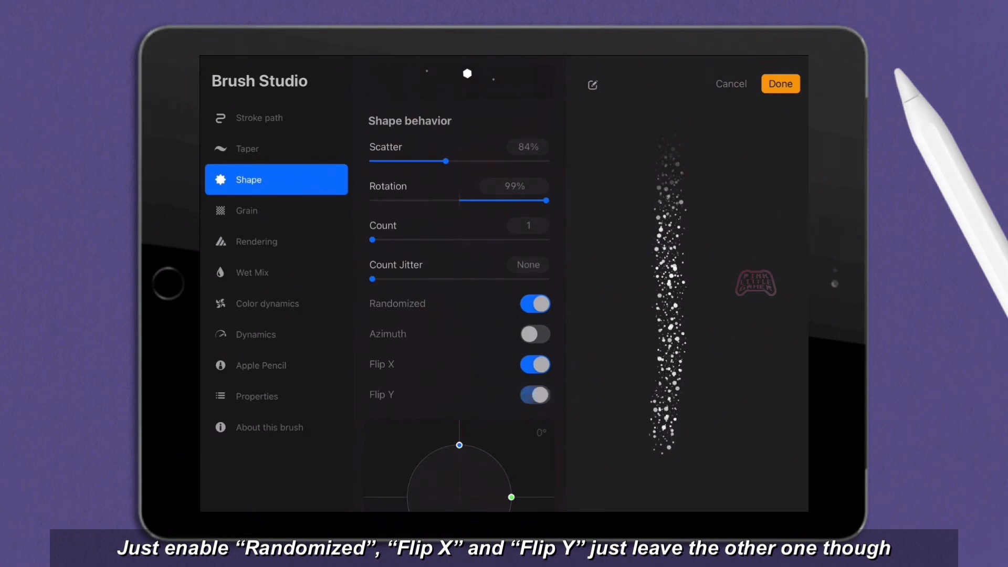
click(781, 83)
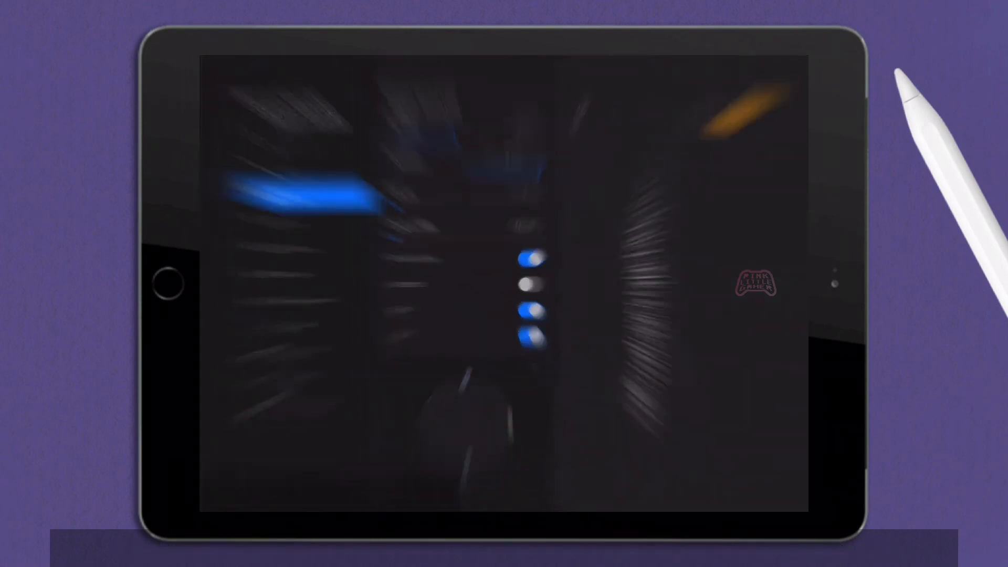